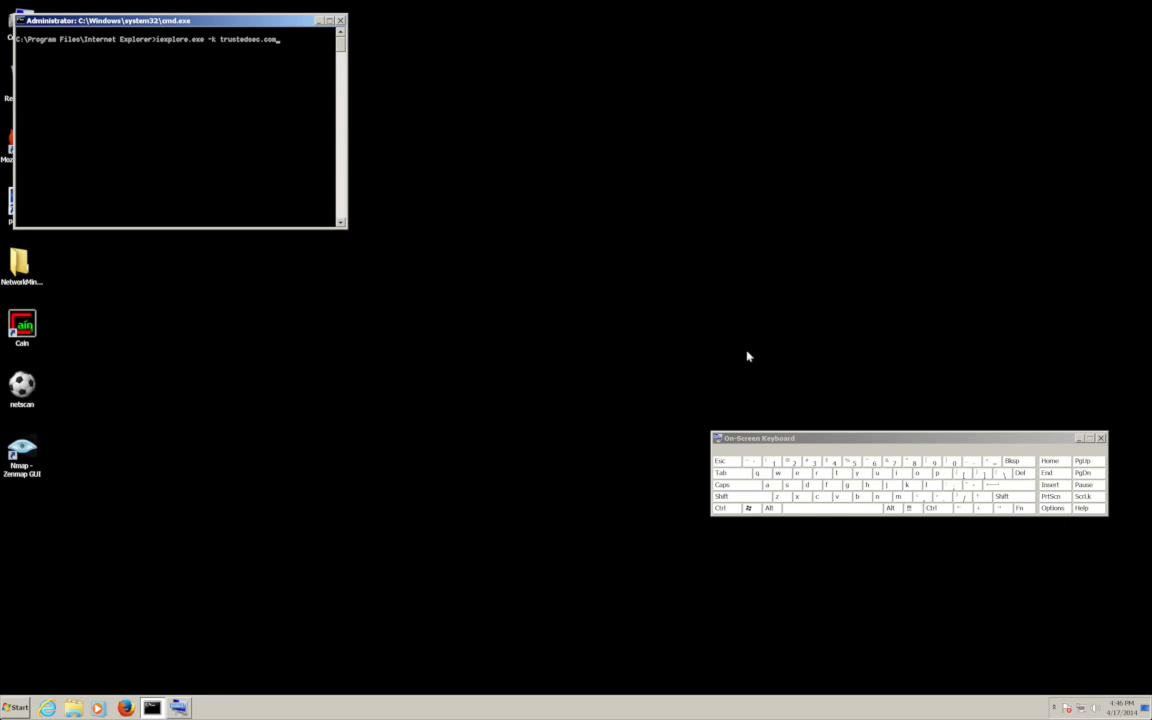
mouse_move(236, 50)
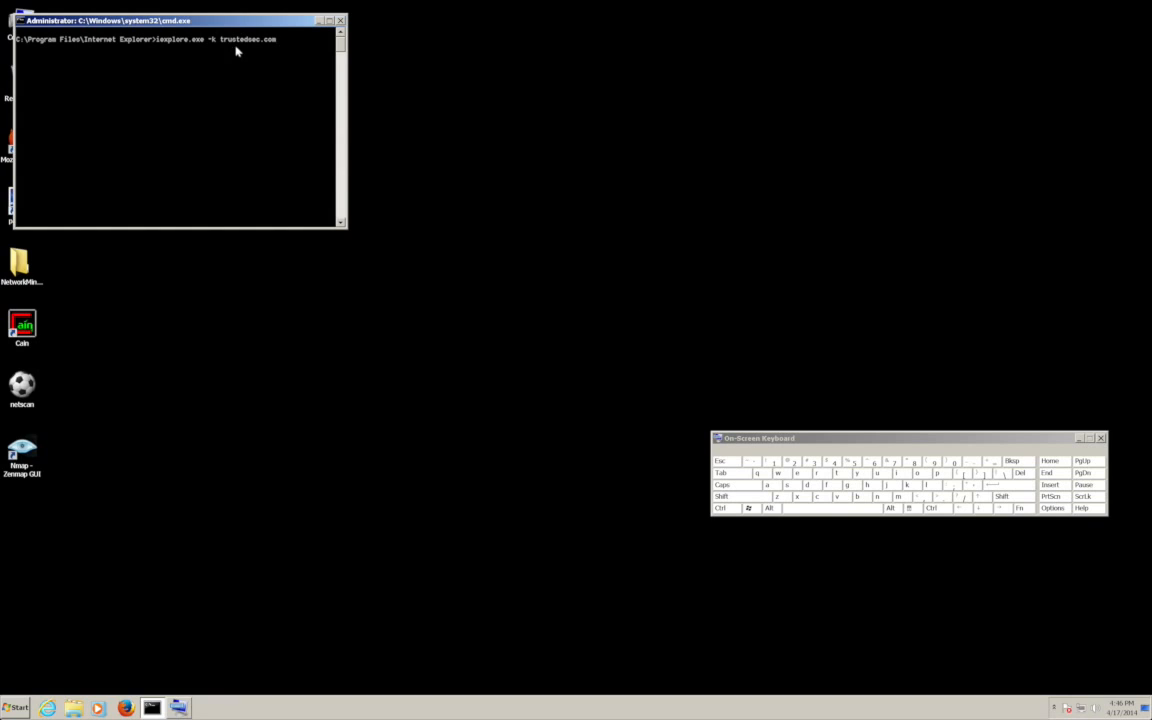
mouse_move(216, 46)
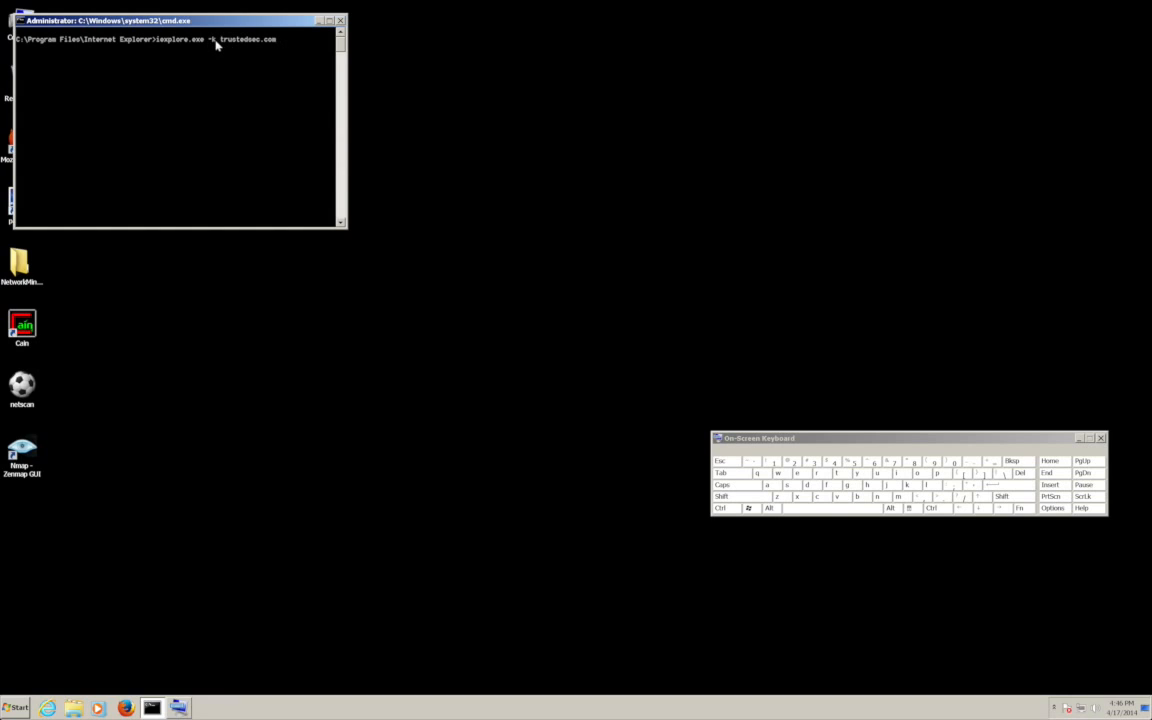
mouse_move(220, 48)
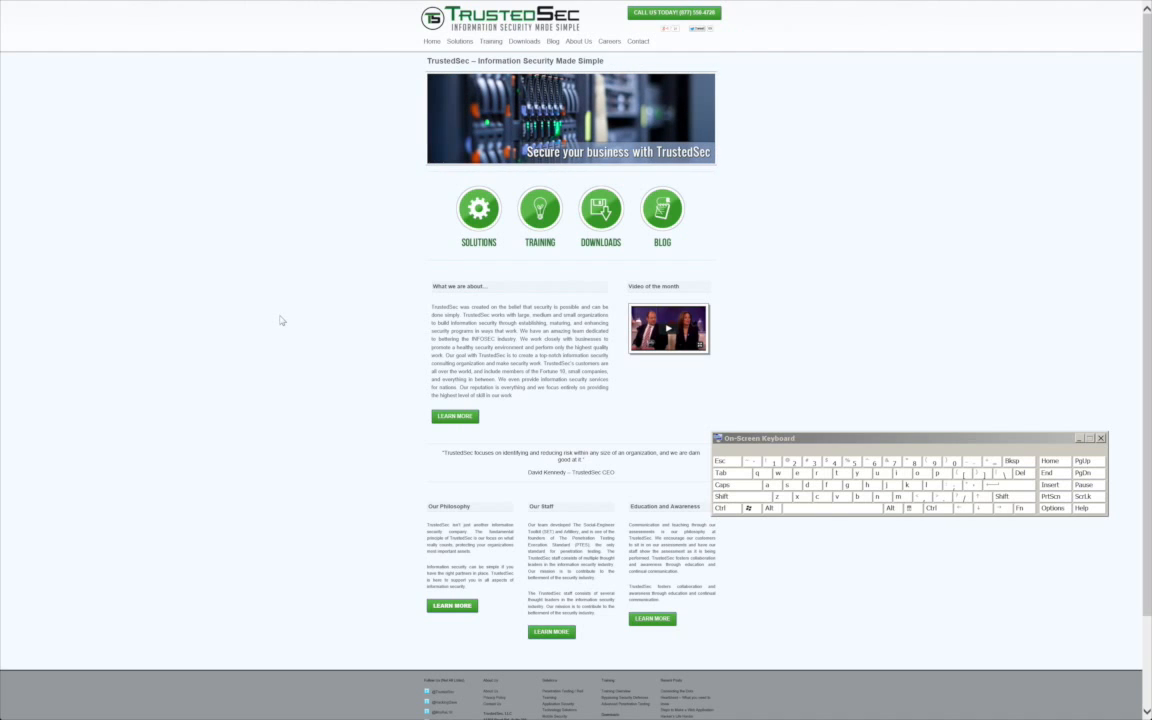
- Rerun 'iexplore.exe -k trustedsec.com' from the prompt to relaunch the kiosk
left_click(14, 708)
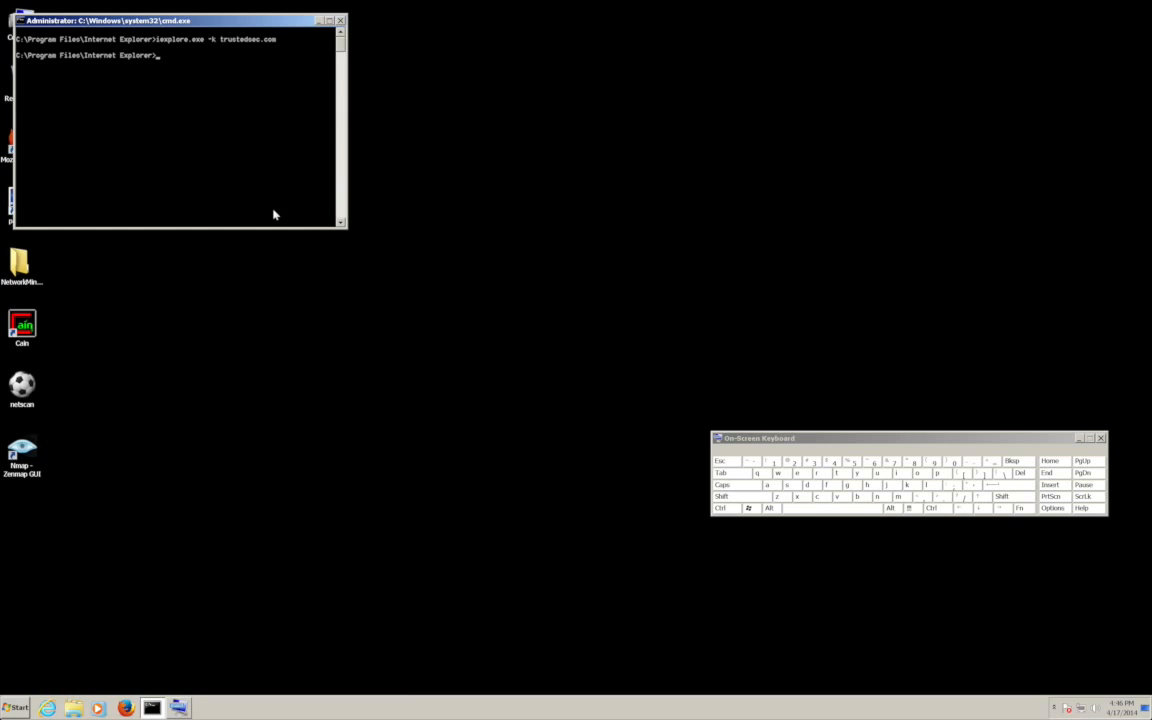
type("iexplore.exe -k trustedsec.com")
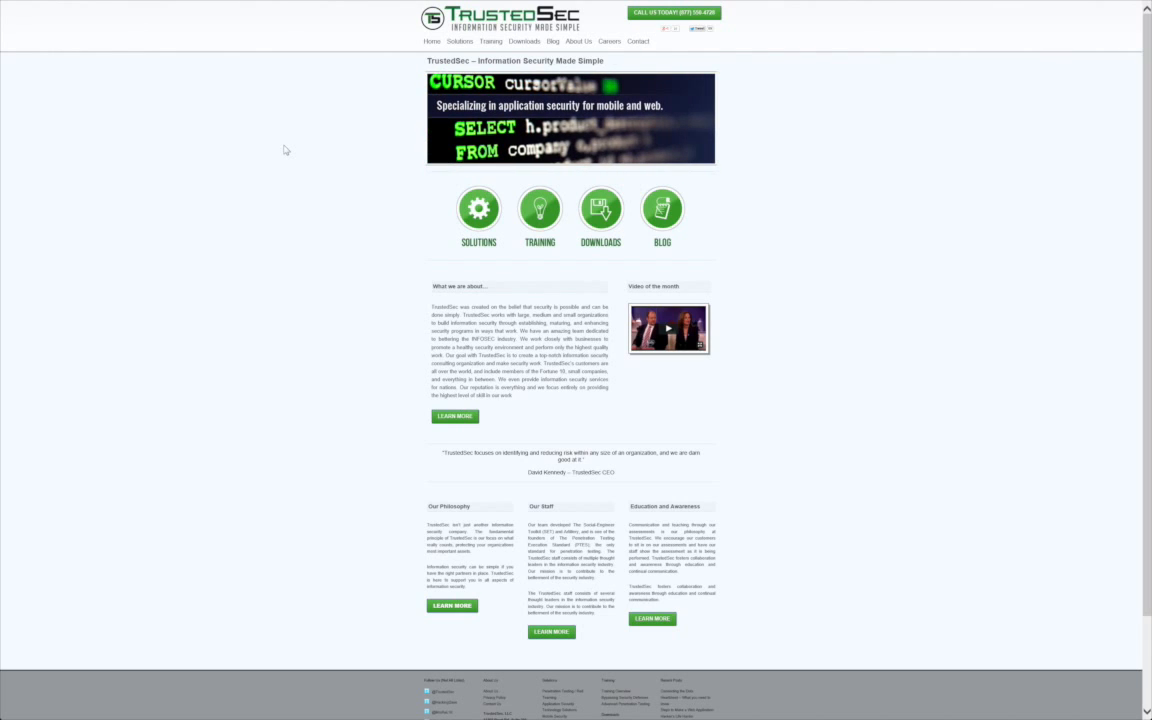
mouse_move(332, 192)
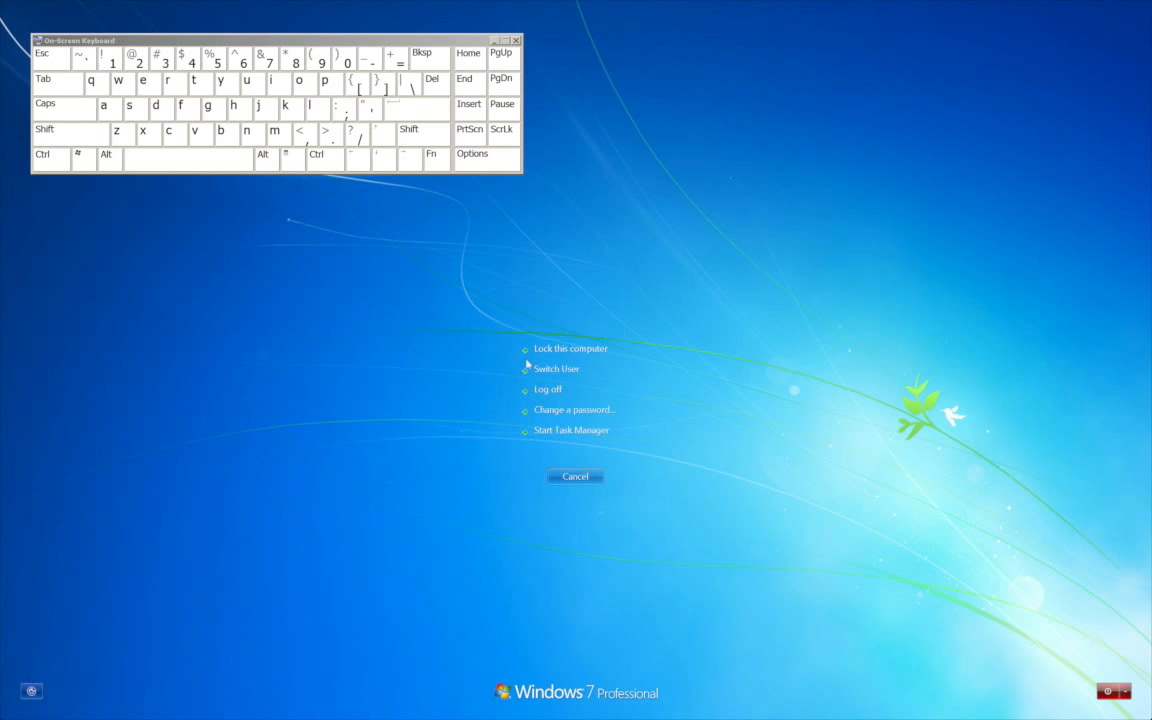
- From Task Manager run a new cmd task, then query sessions and 'net use' in it
left_click(572, 430)
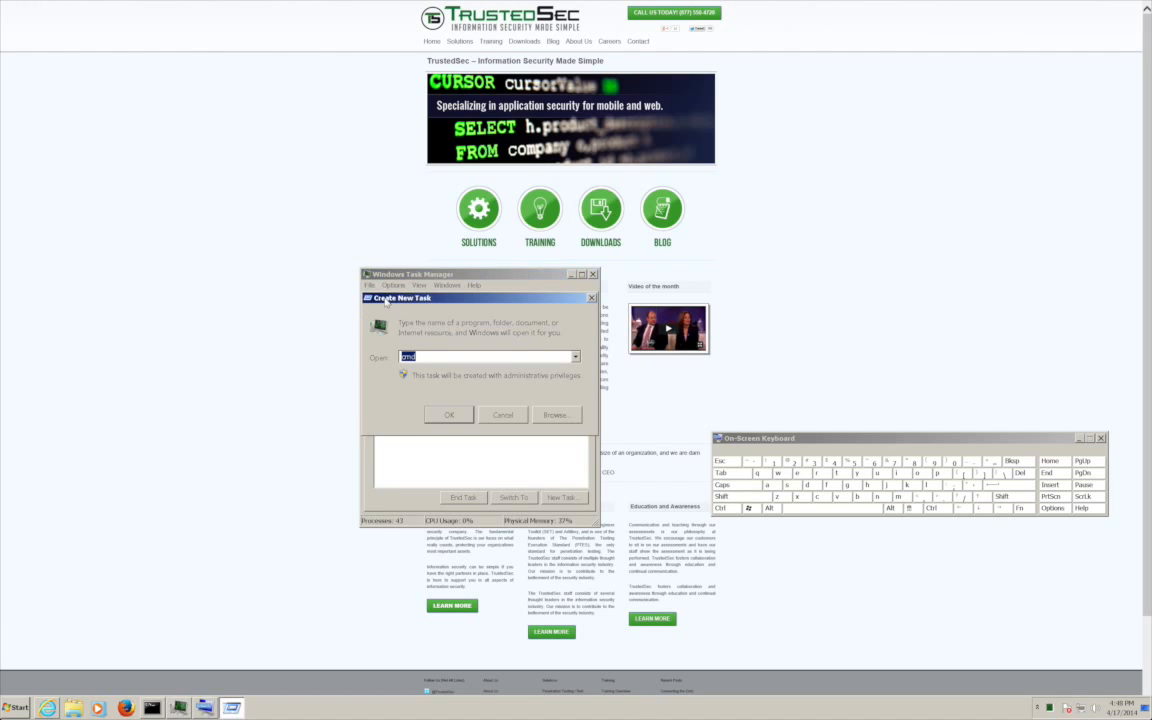
left_click(448, 414)
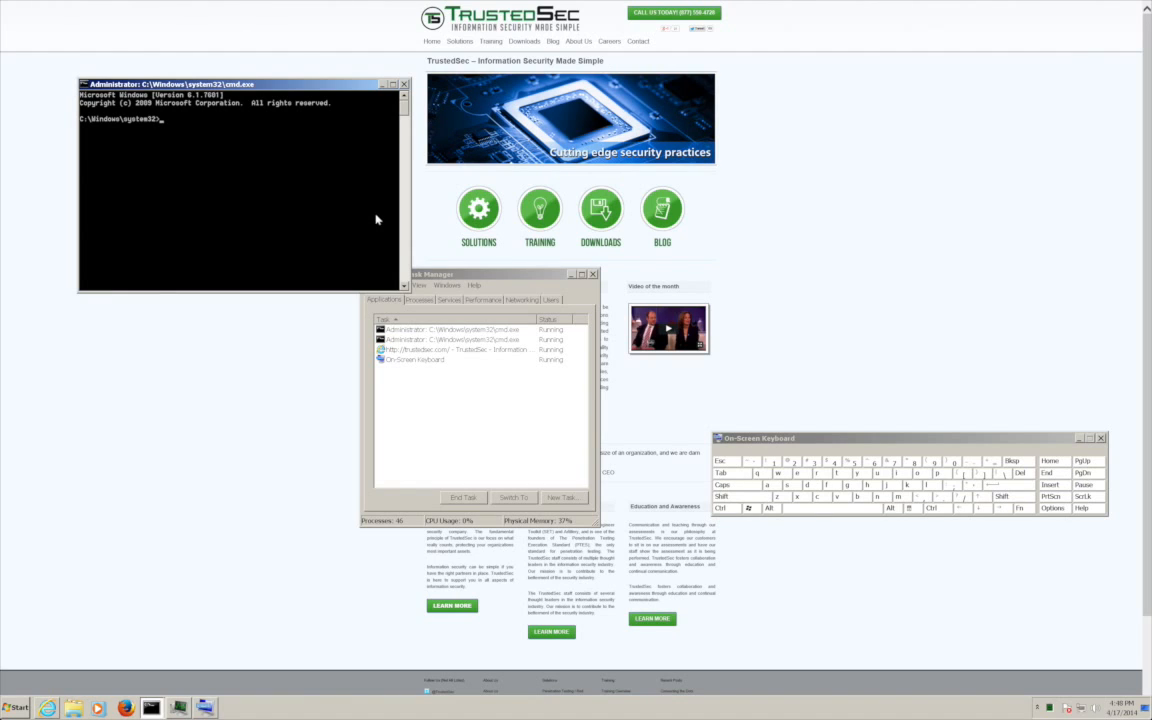
type("quave.dll")
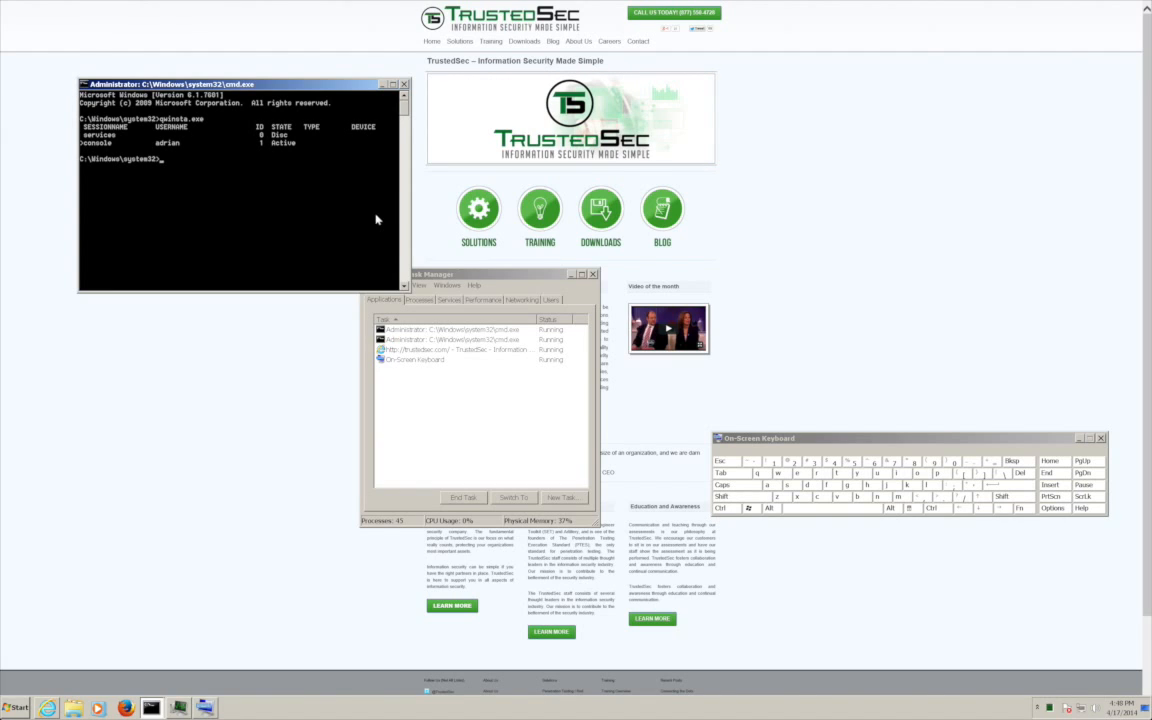
mouse_move(314, 188)
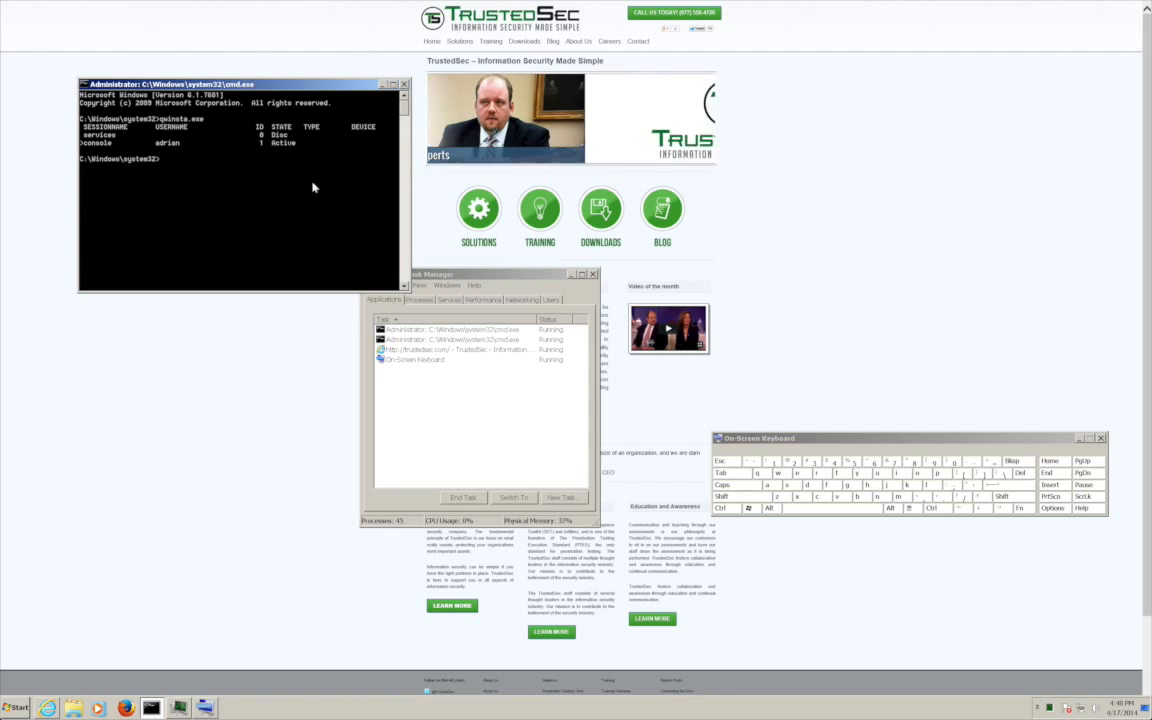
type("net use")
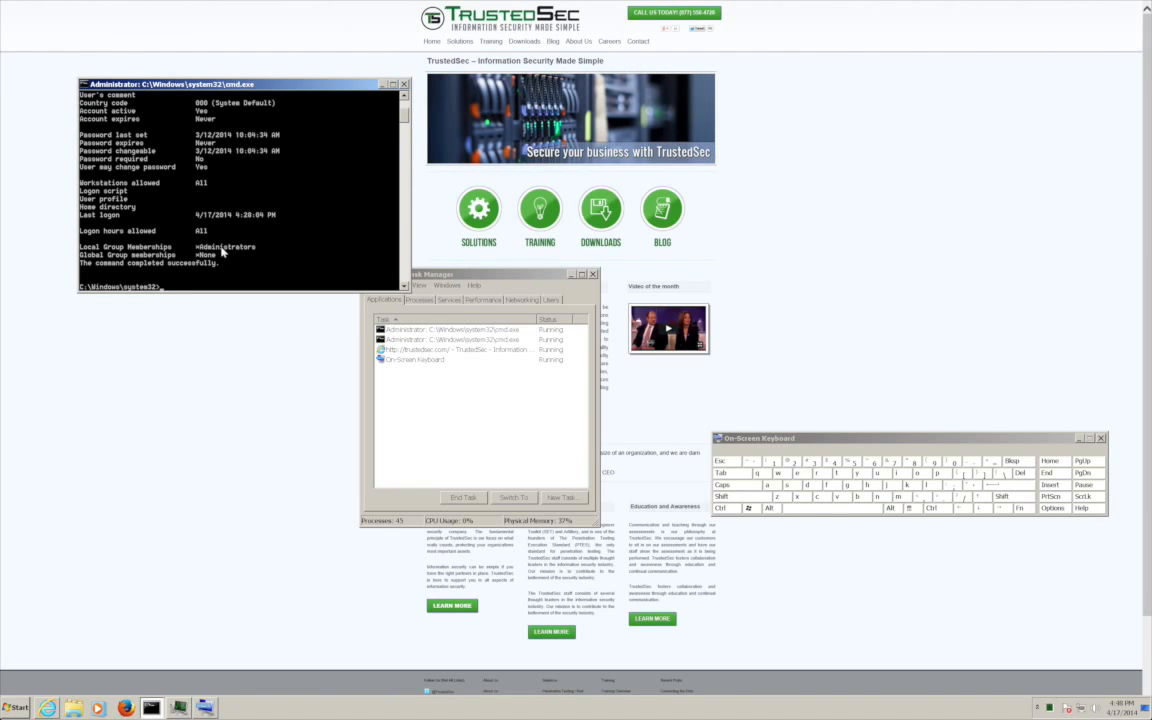
mouse_move(224, 252)
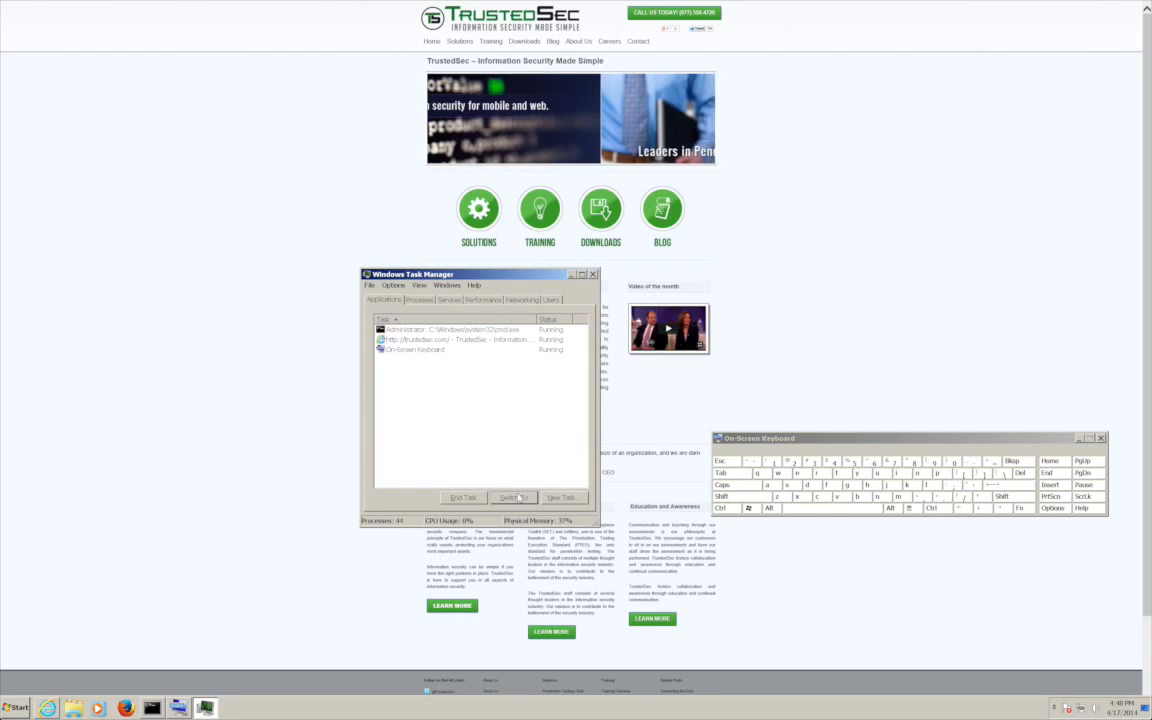
left_click(370, 284)
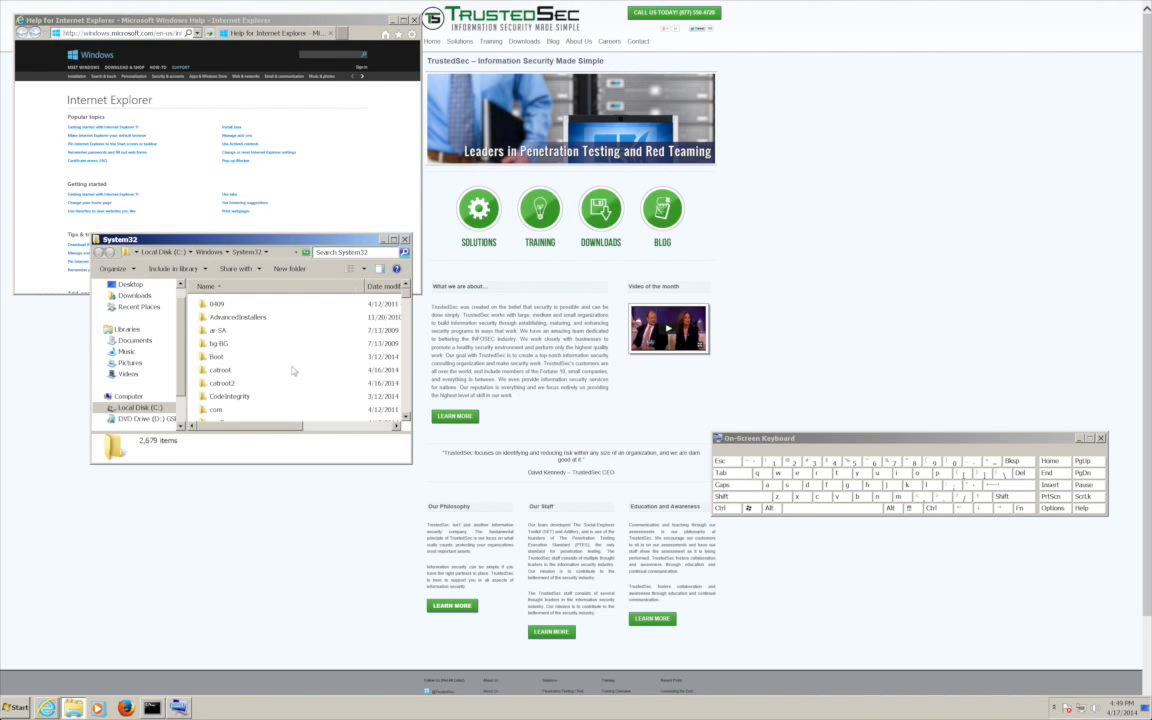
- Select the cmd application in the C:\Windows\System32 listing
left_click(216, 312)
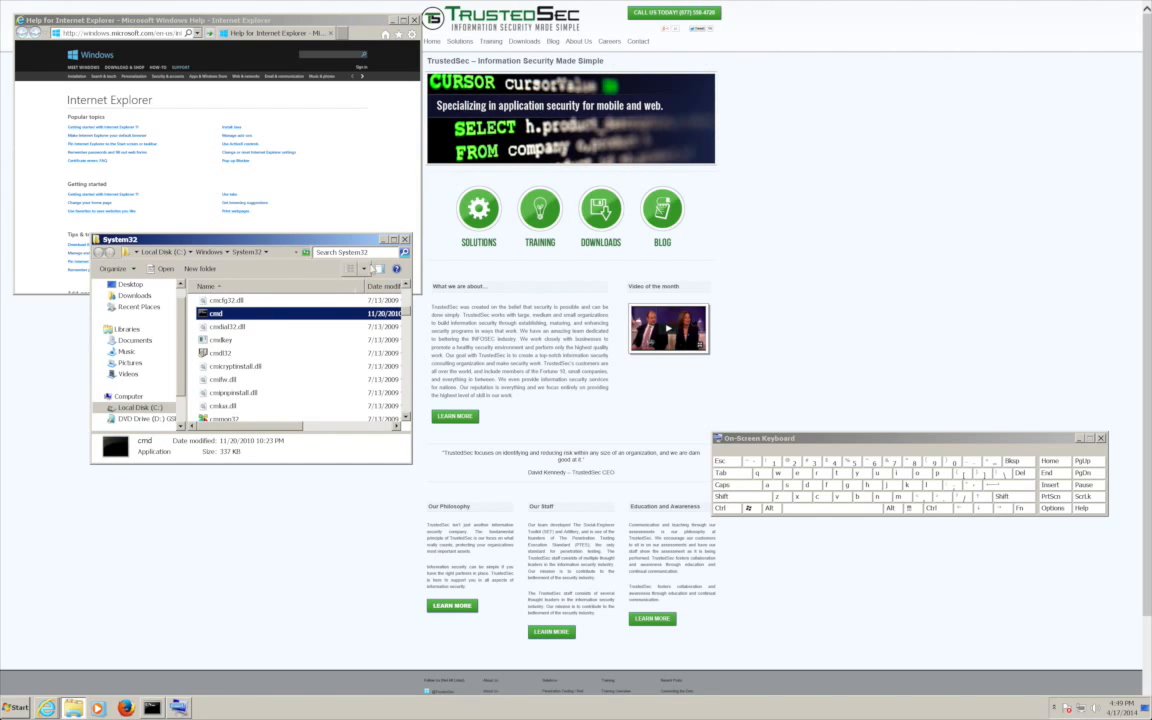
left_click(404, 240)
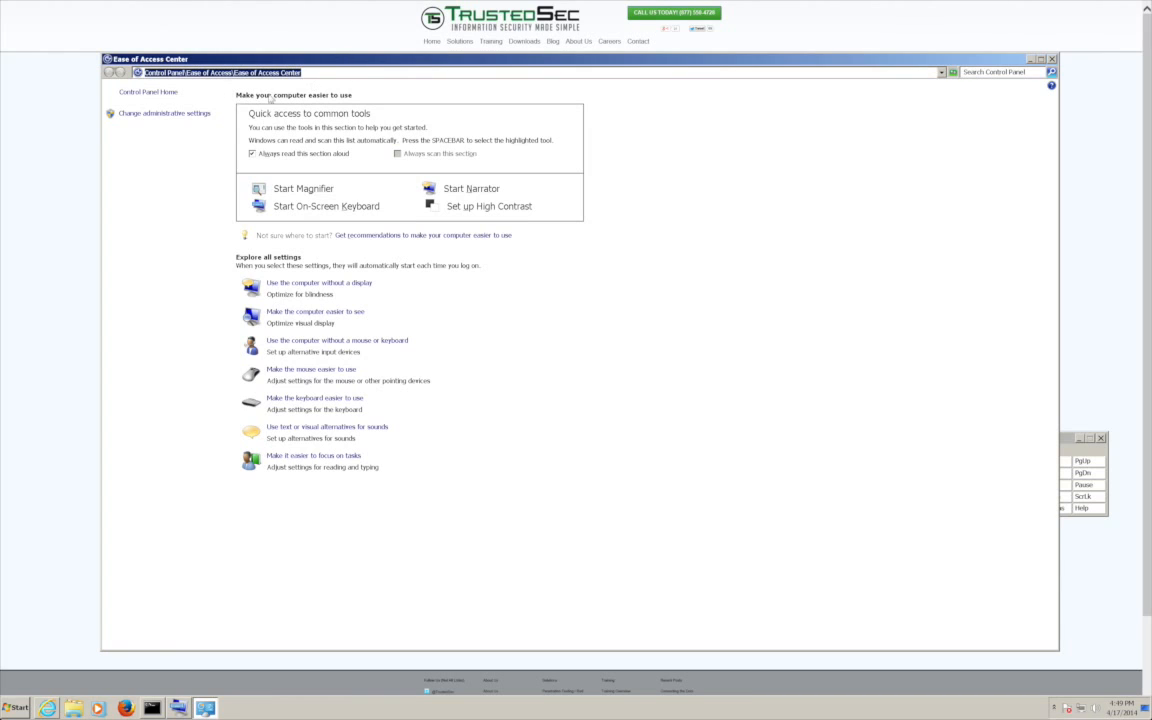
- Navigate the Ease of Access Center window to C:\Windows\System32
type("C:\\Windows\\System32")
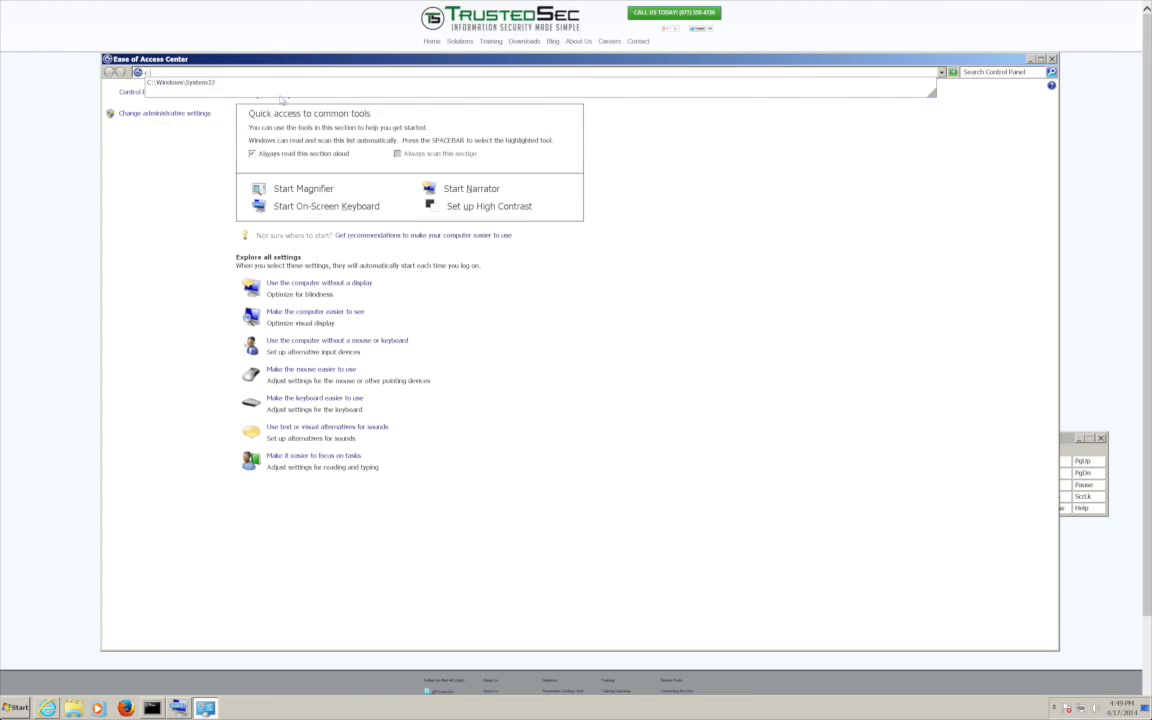
left_click(940, 72)
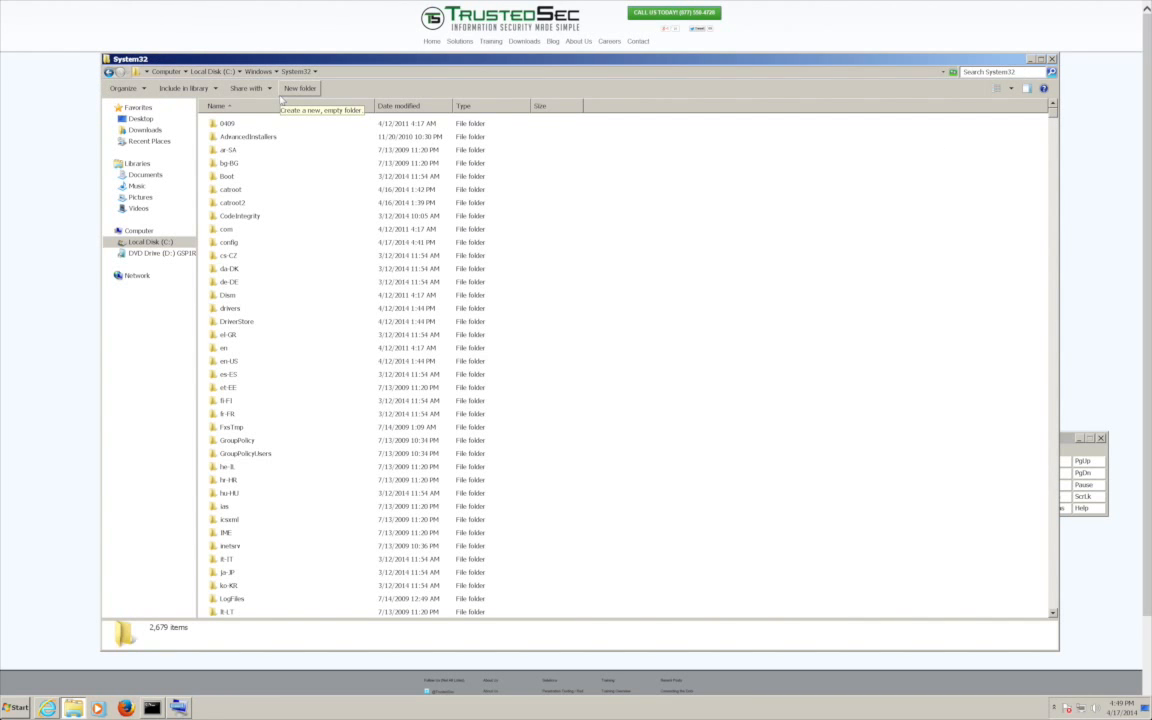
mouse_move(788, 34)
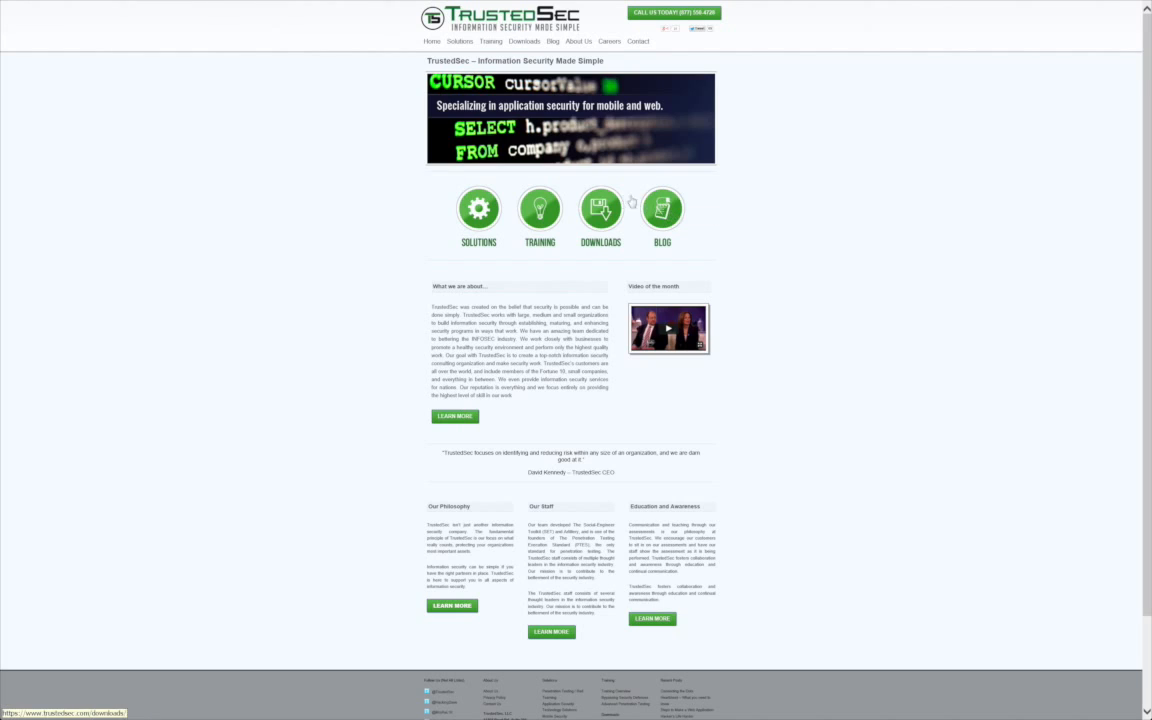
- Choose 'Save picture as...' on the Blog image to get the Save Picture dialog
right_click(662, 208)
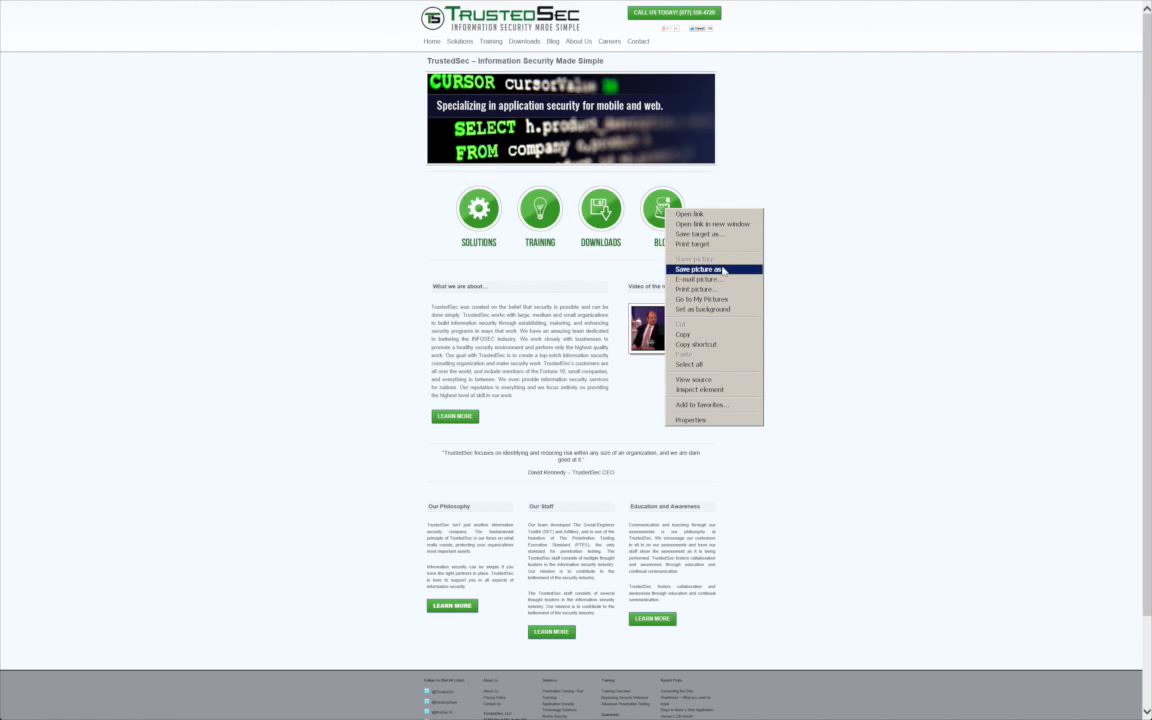
left_click(696, 268)
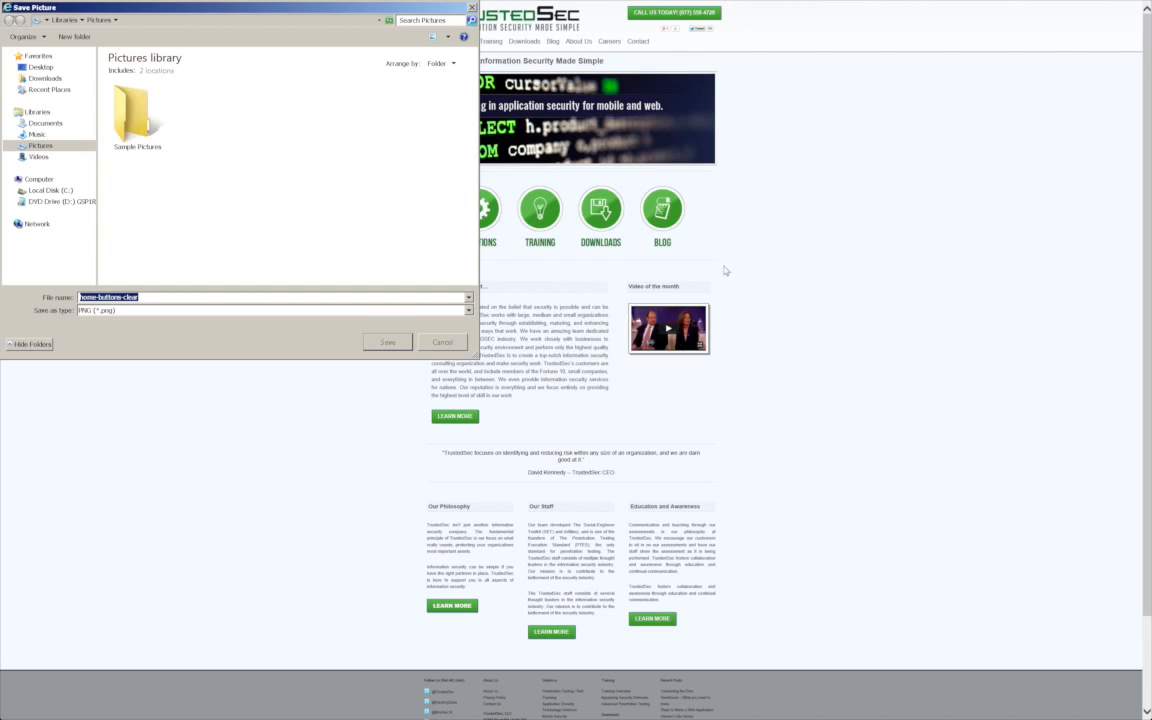
mouse_move(320, 172)
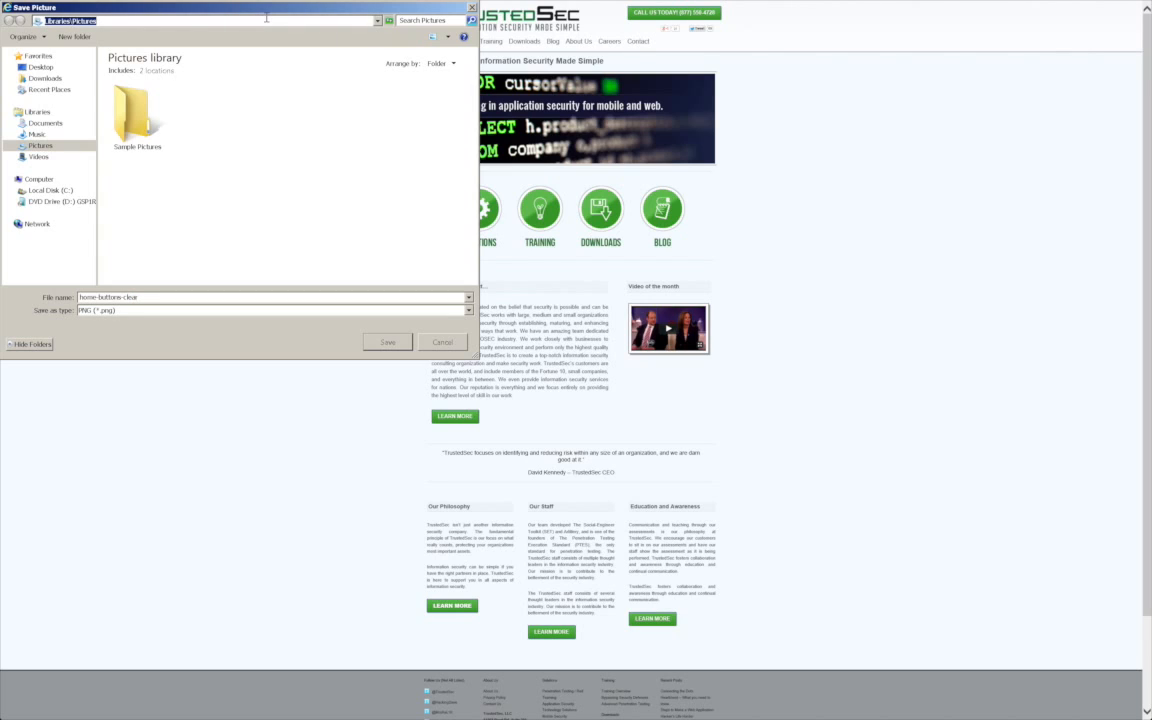
mouse_move(148, 114)
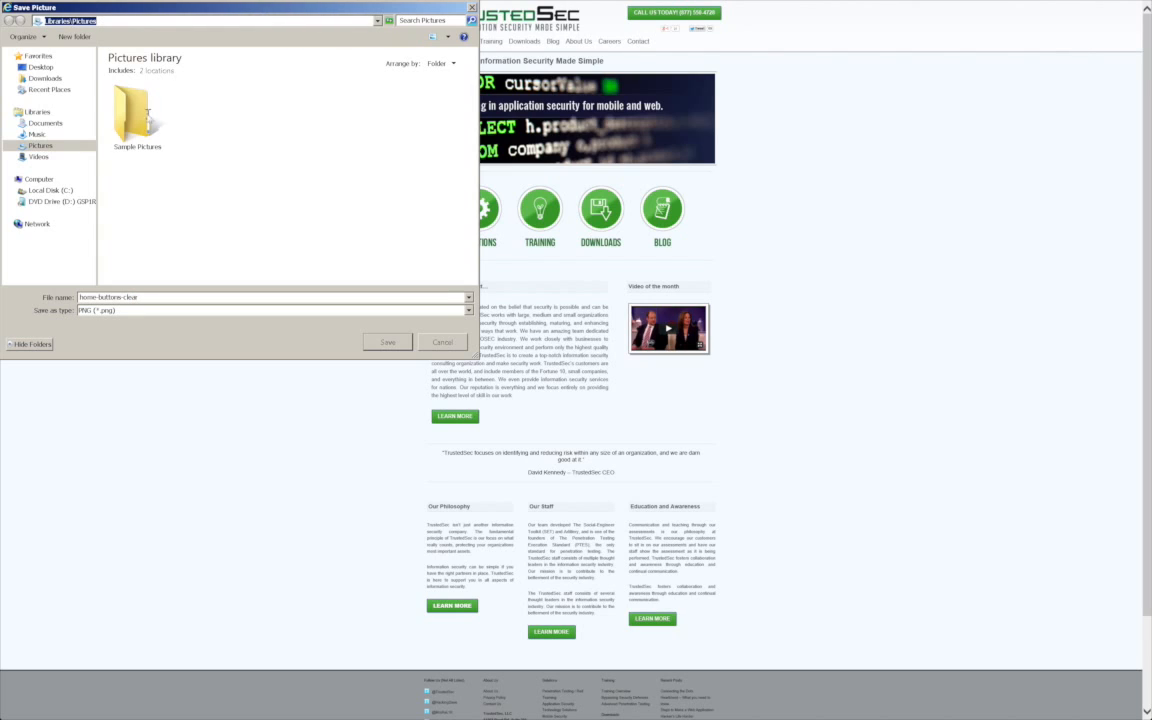
- Point the Save Picture dialog at c:\windows with a *.exe filter and select cmd
left_click(130, 296)
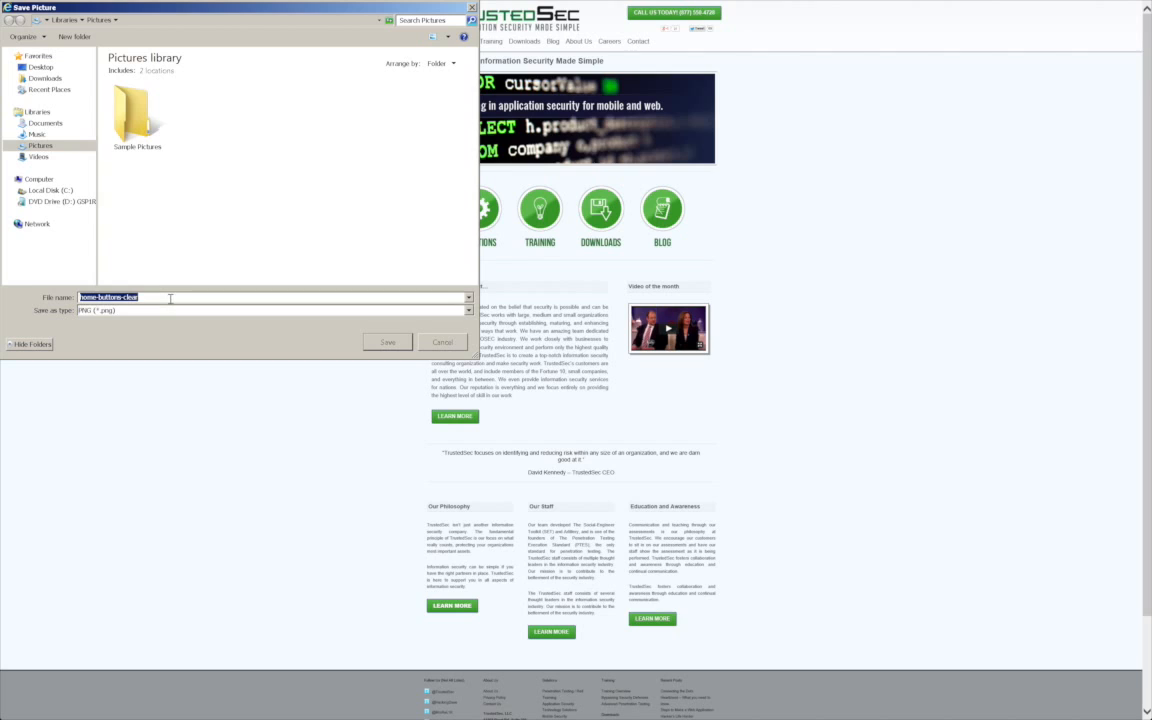
type("c:\\wi")
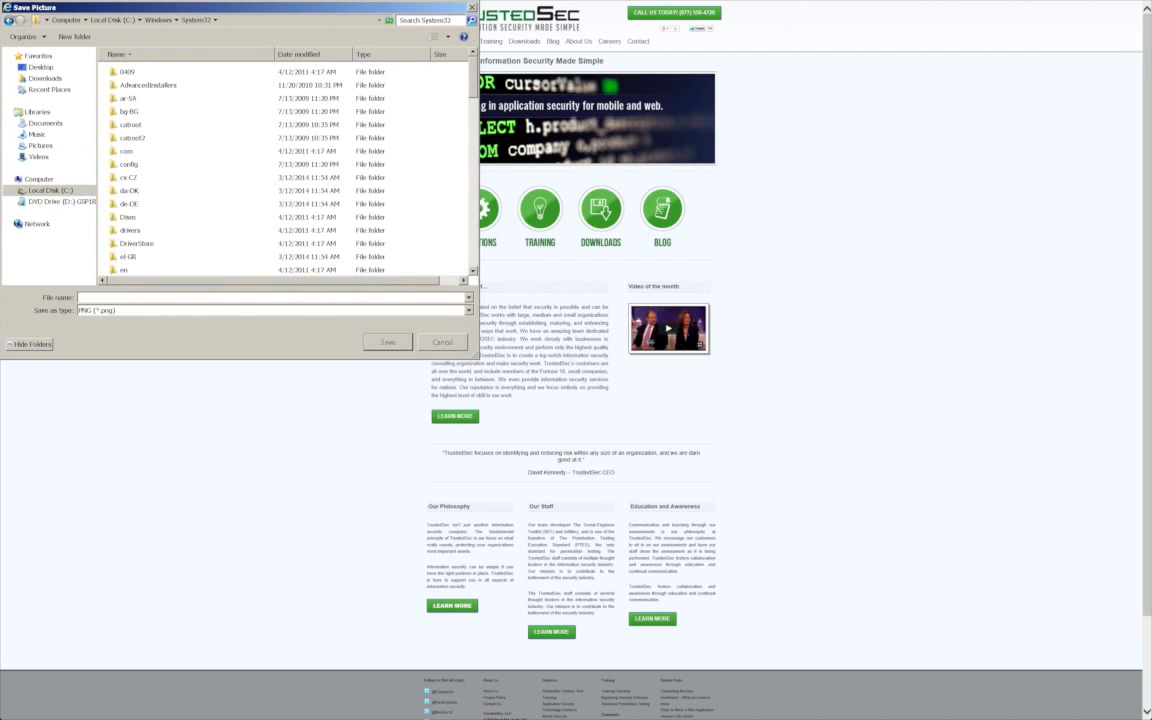
type("*.exe")
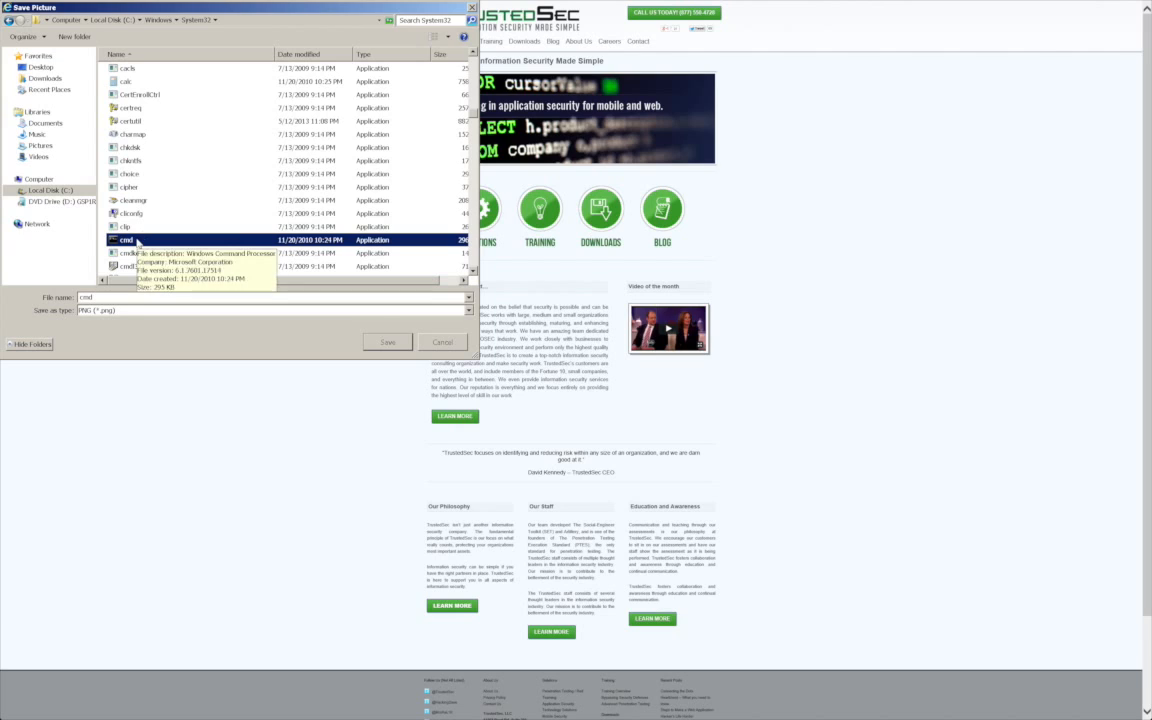
left_click(388, 342)
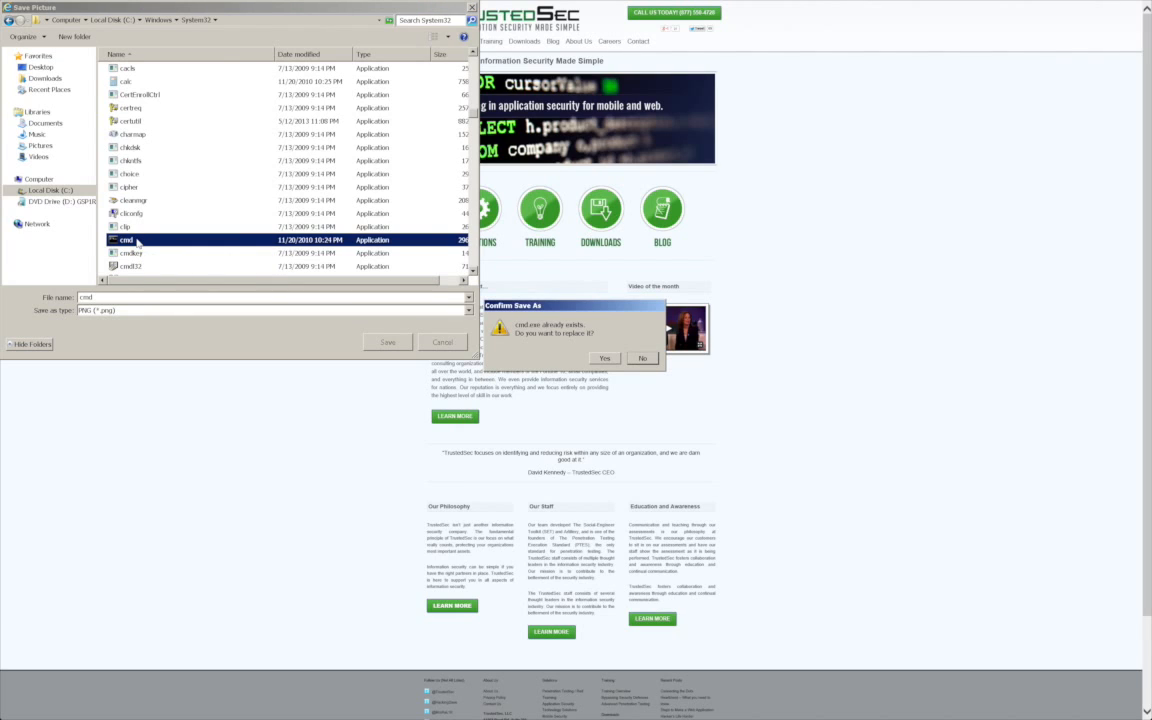
mouse_move(544, 408)
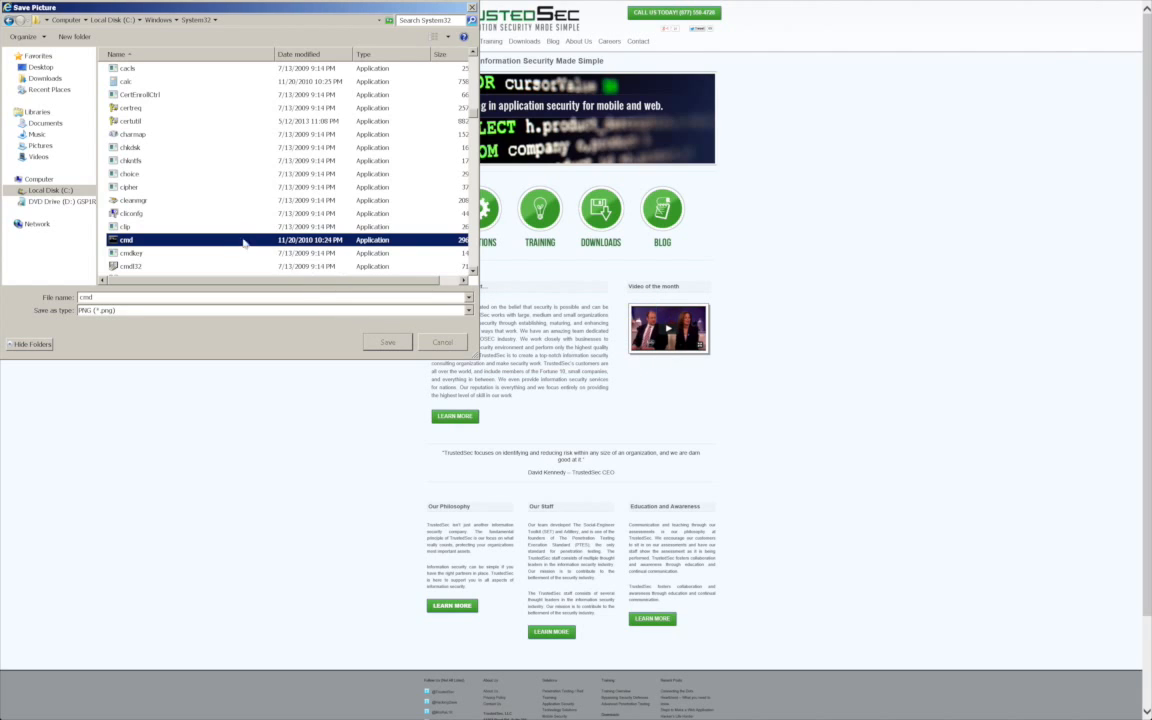
- Launch cmd via its context menu Open, then bring its options up again
right_click(124, 240)
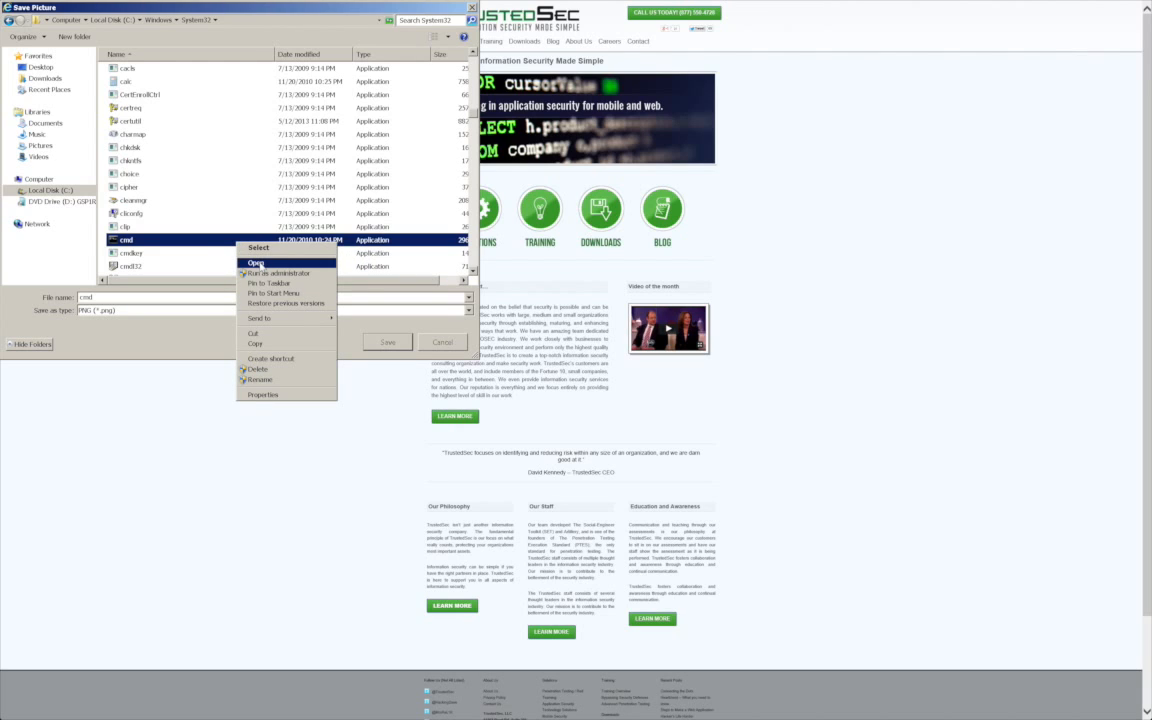
left_click(276, 272)
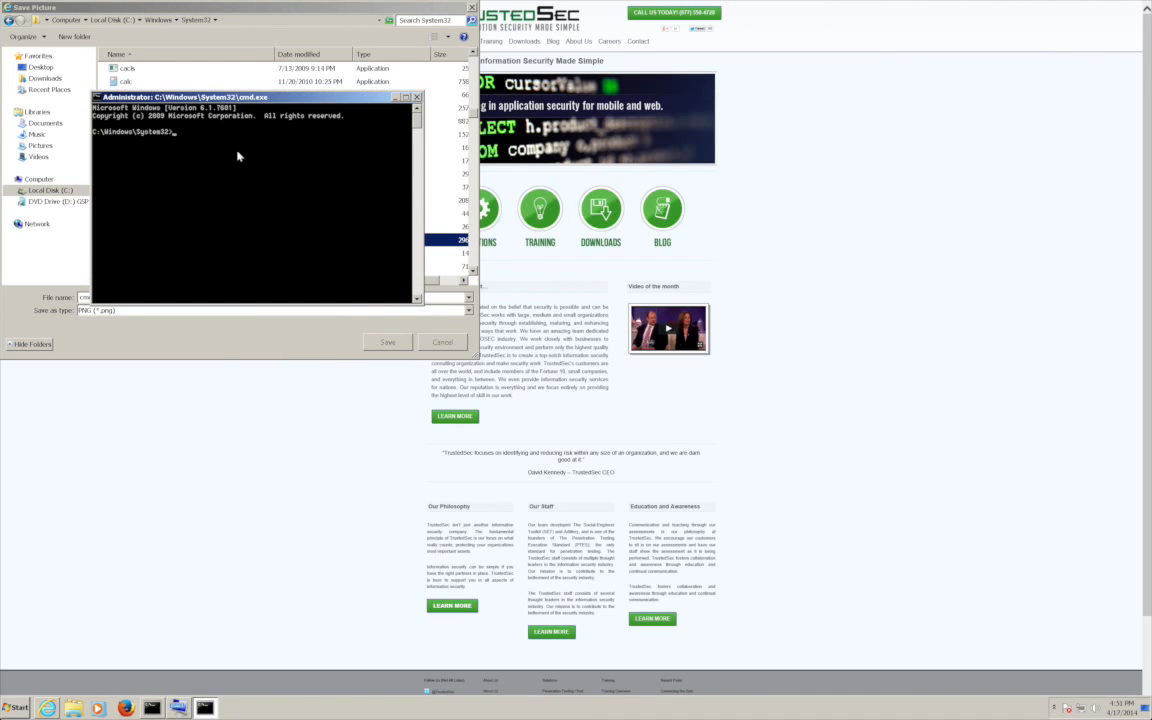
mouse_move(268, 198)
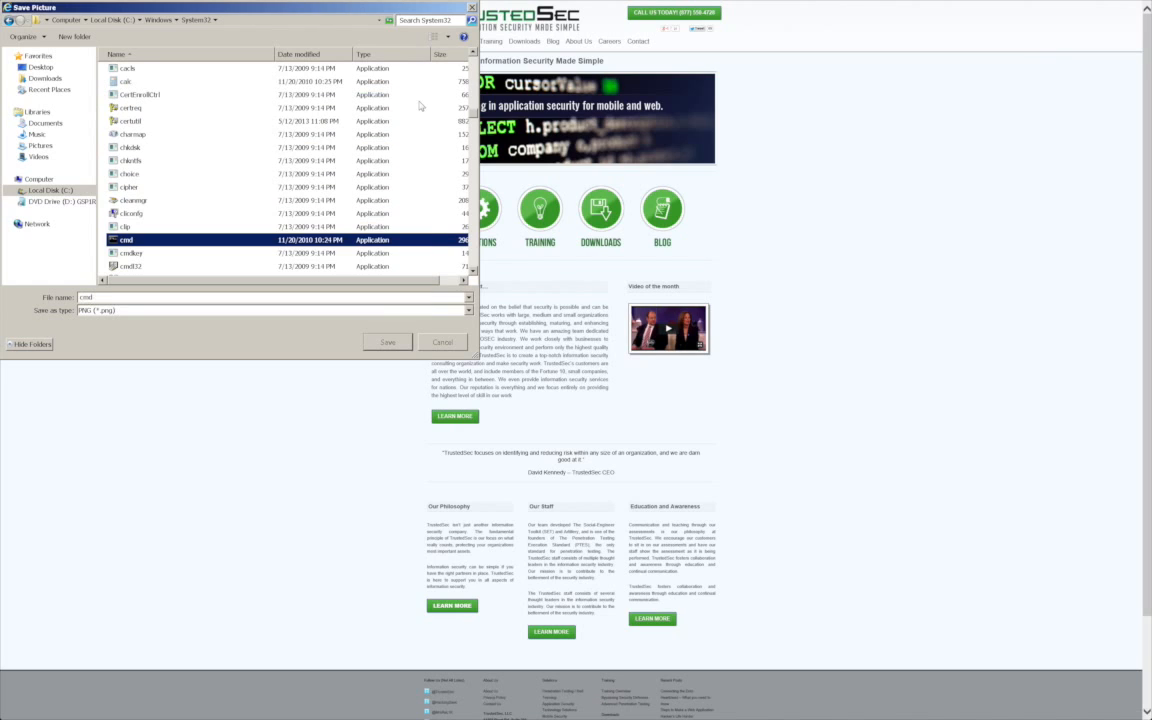
mouse_move(318, 192)
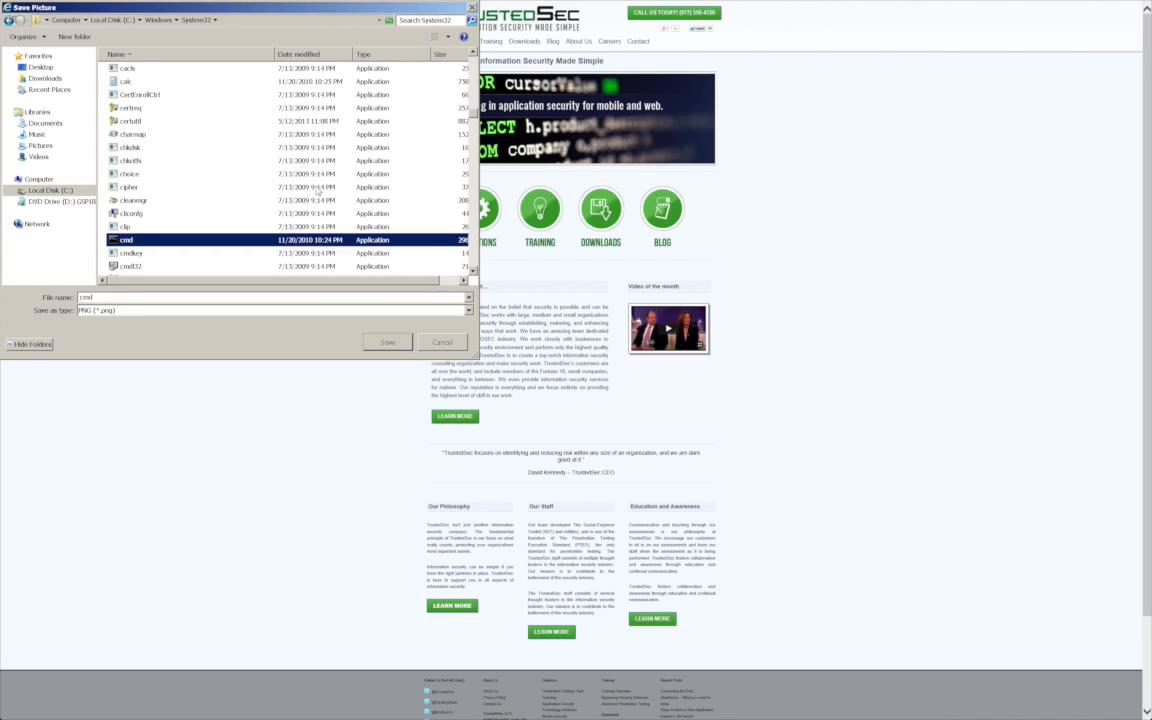
mouse_move(196, 244)
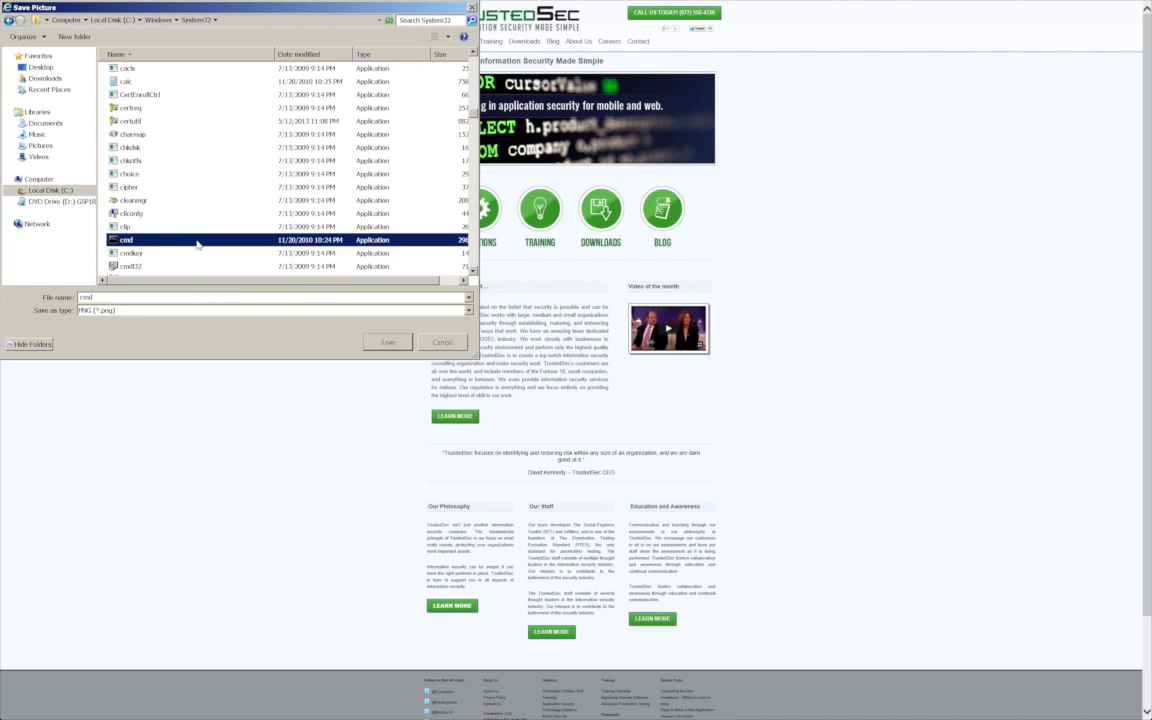
right_click(124, 240)
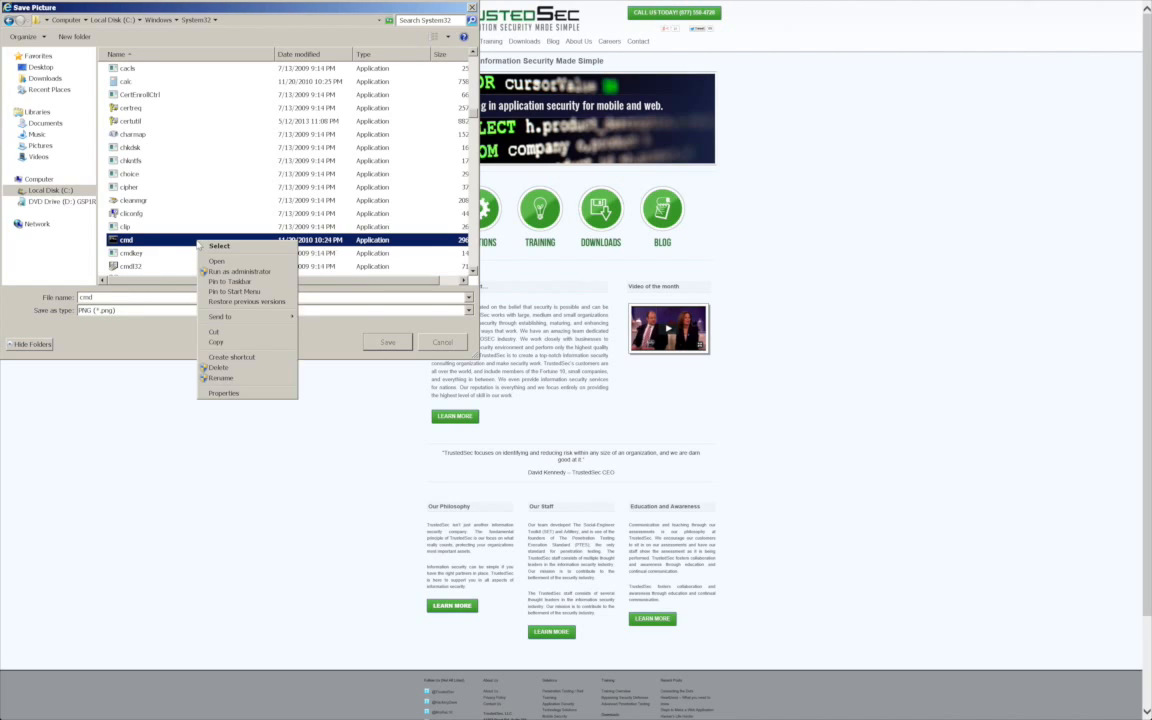
mouse_move(216, 260)
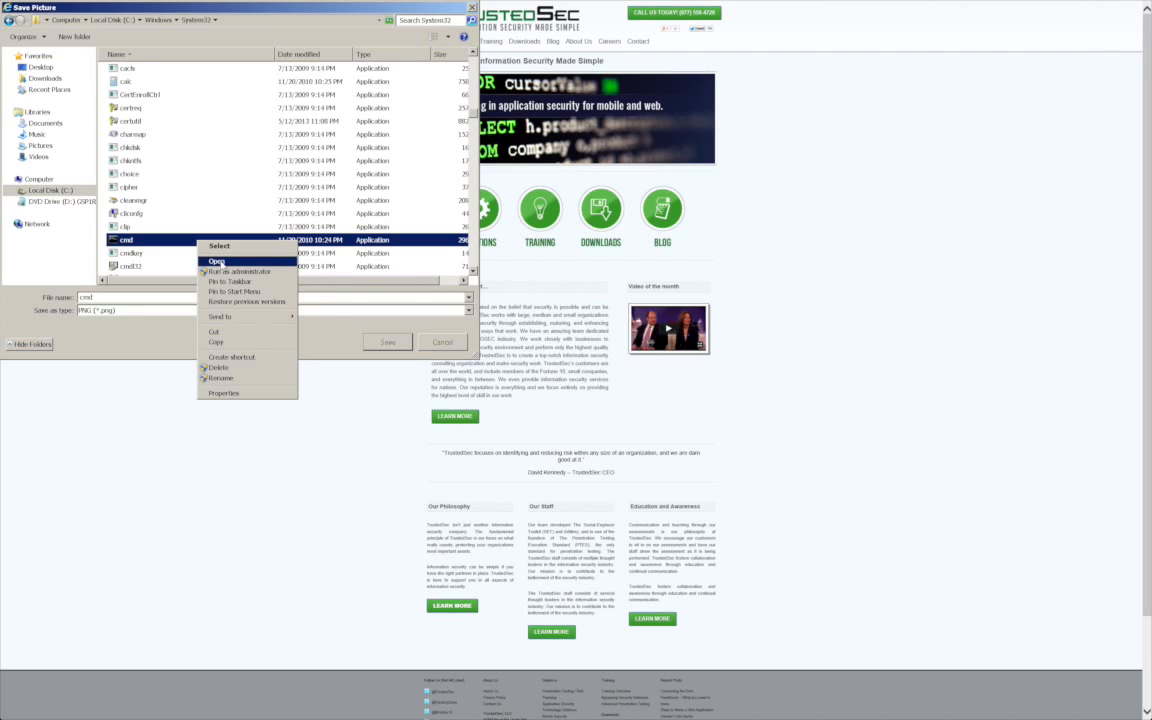
mouse_move(236, 246)
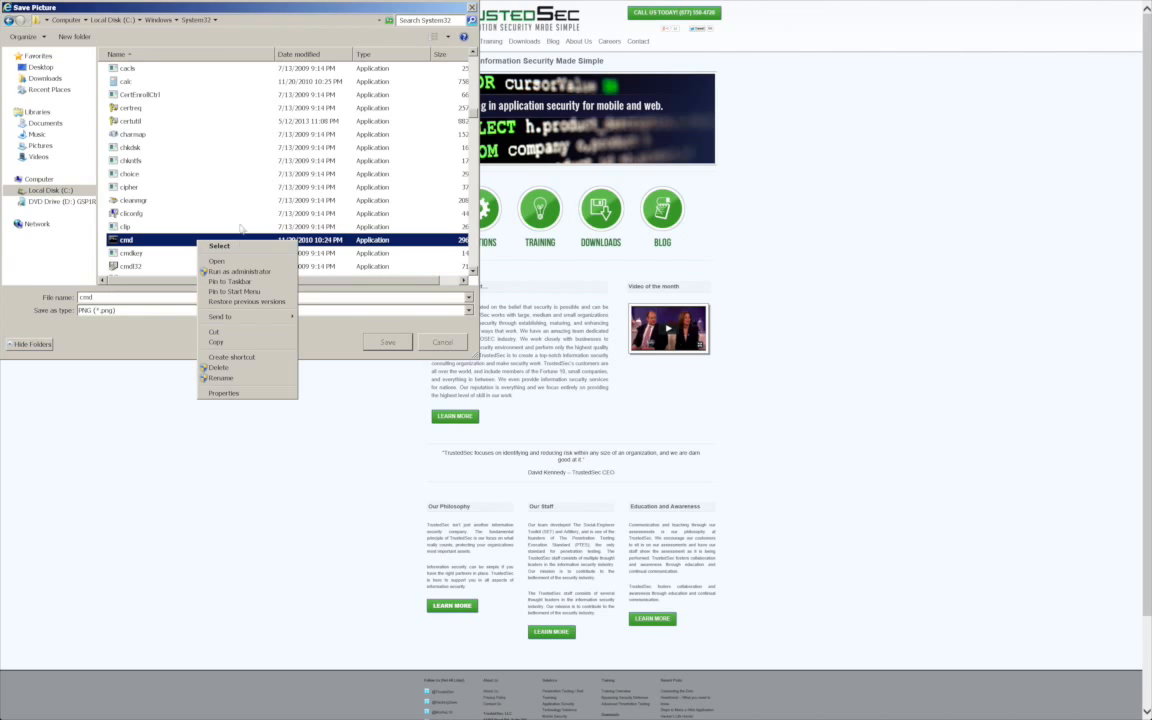
mouse_move(236, 210)
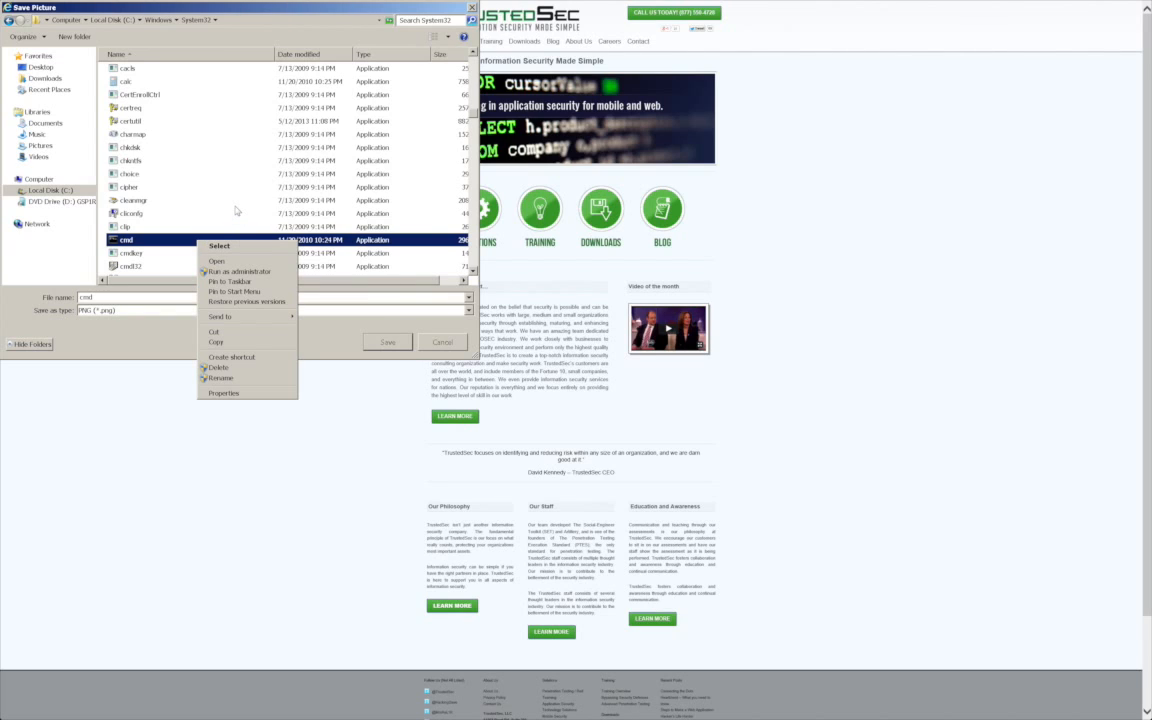
left_click(132, 200)
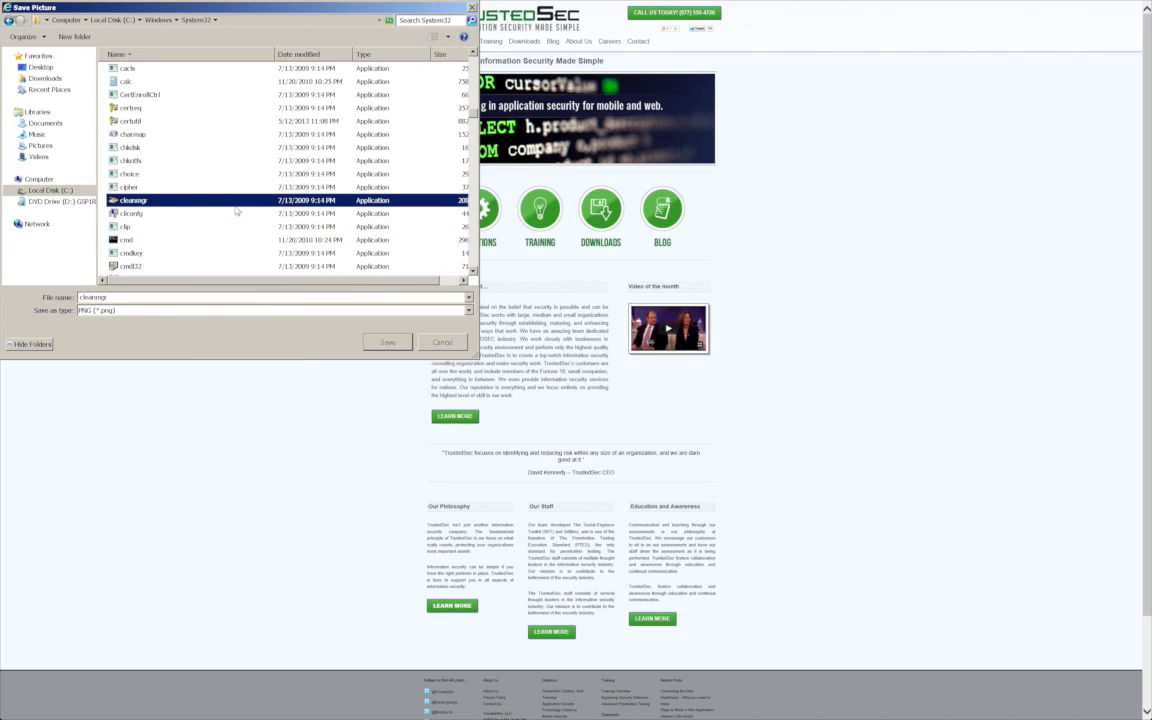
left_click(124, 240)
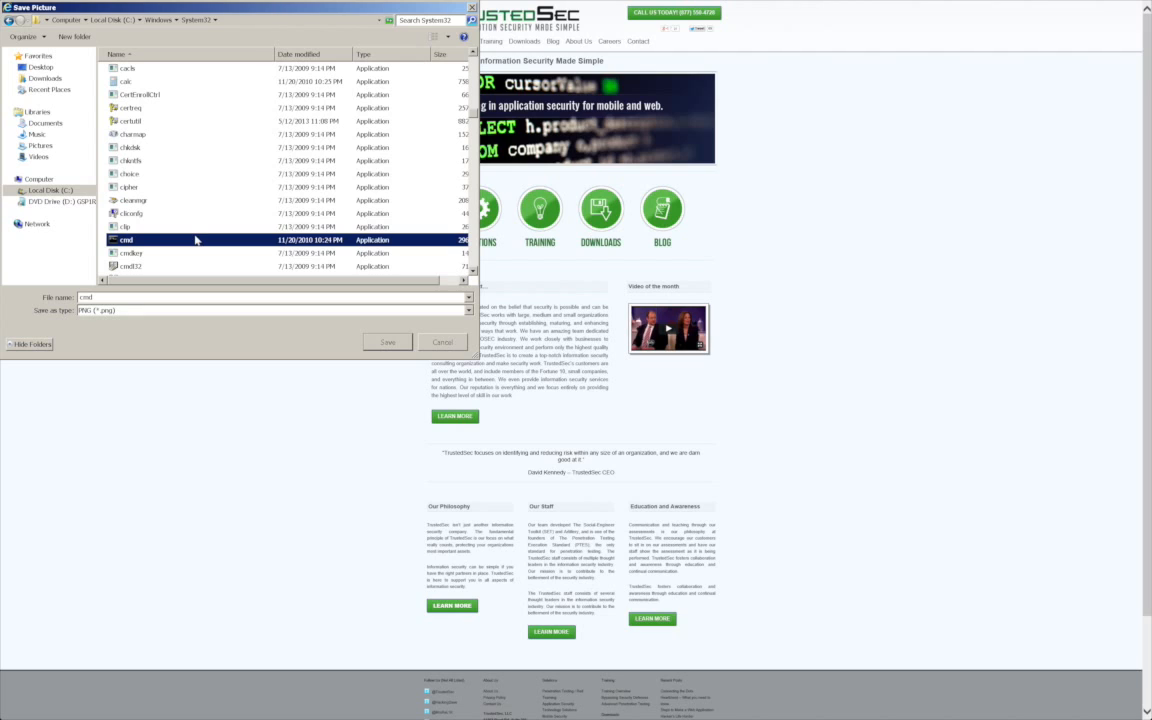
left_click(132, 252)
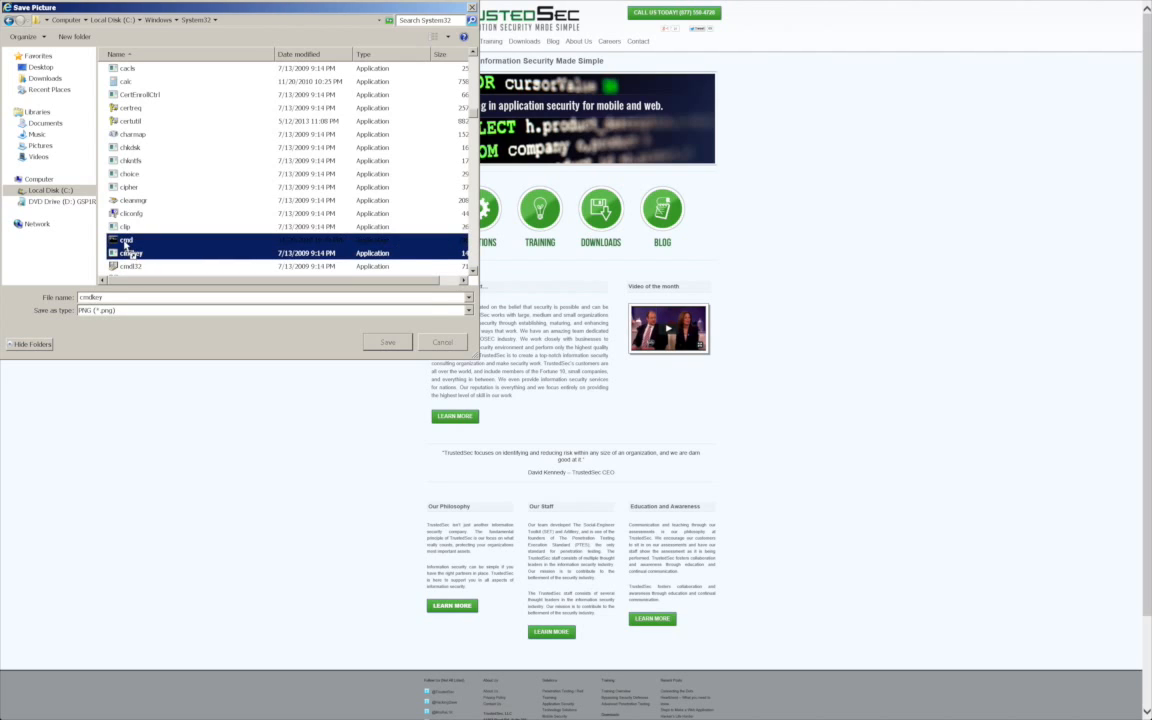
double_click(124, 244)
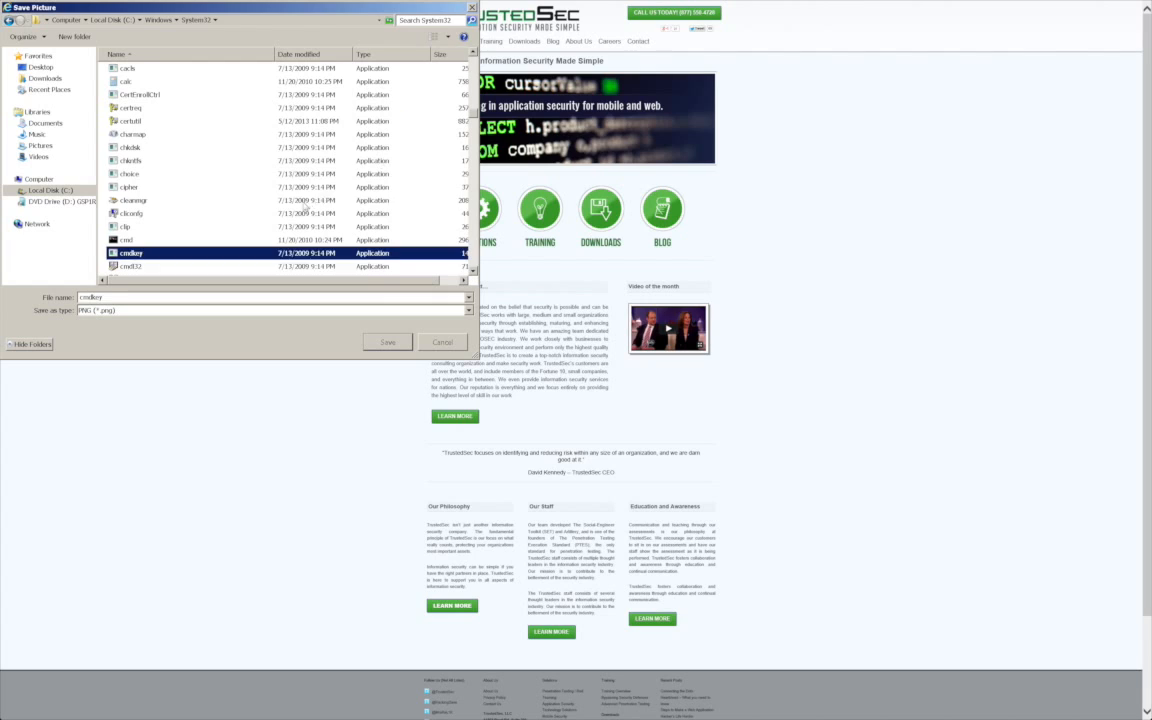
left_click(132, 200)
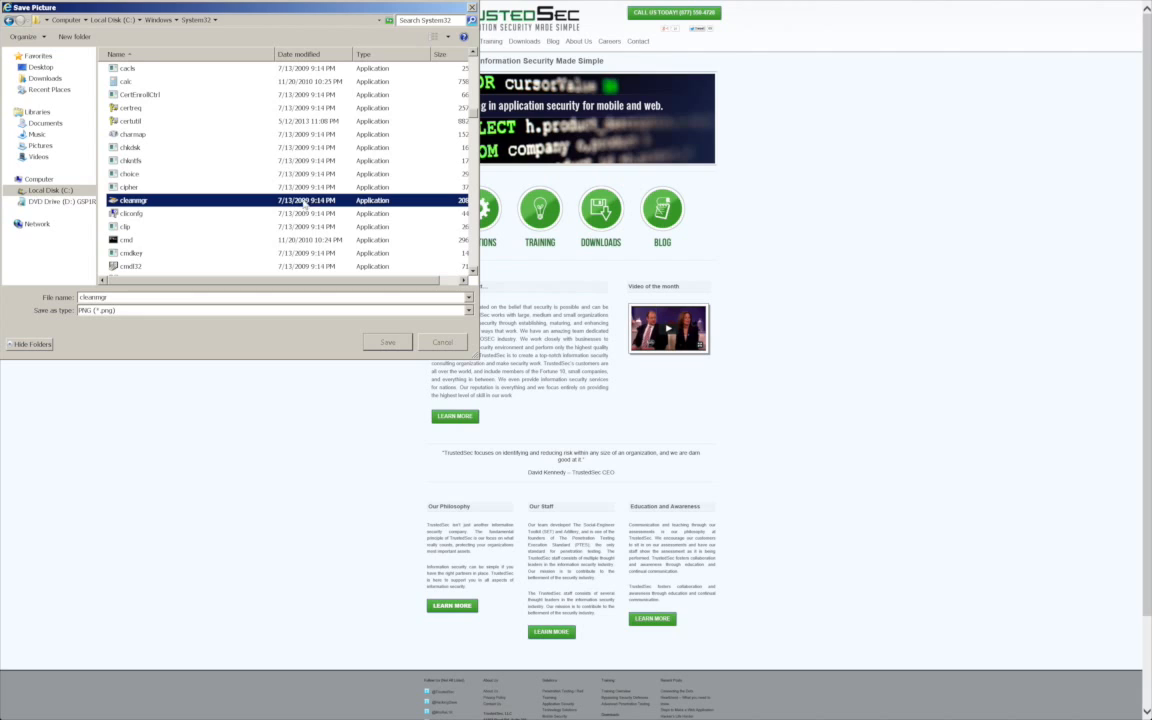
- Use 'Open command window here' on empty space in the System32 listing
right_click(304, 200)
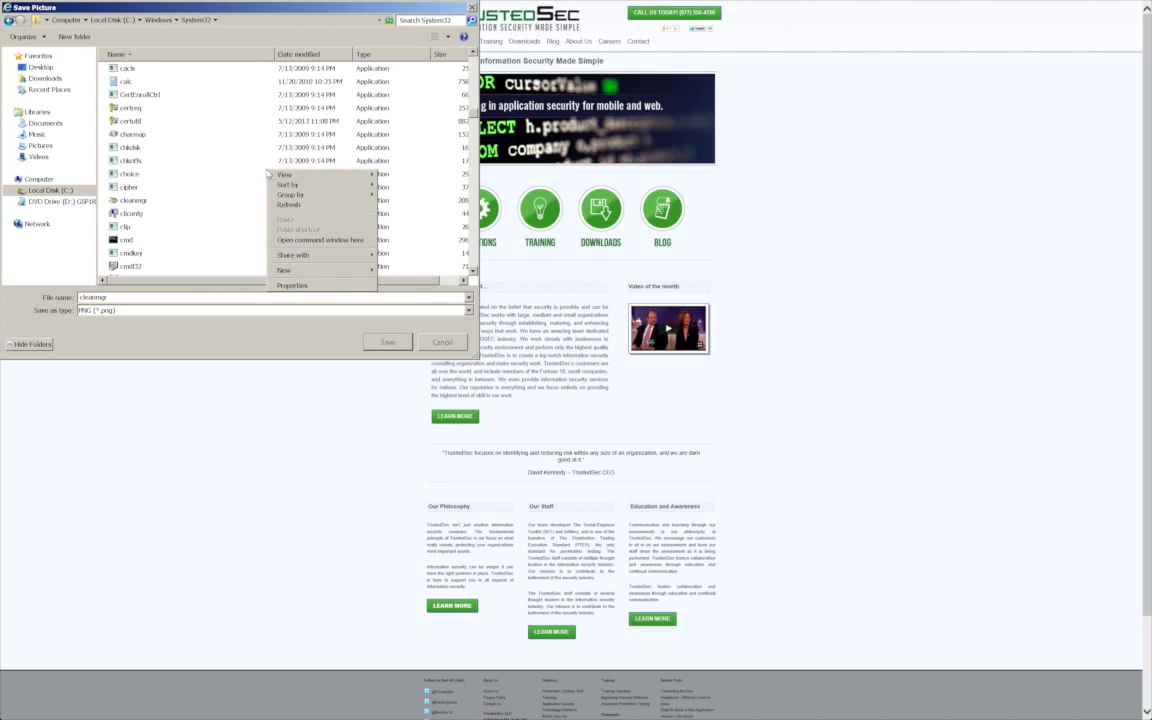
mouse_move(320, 240)
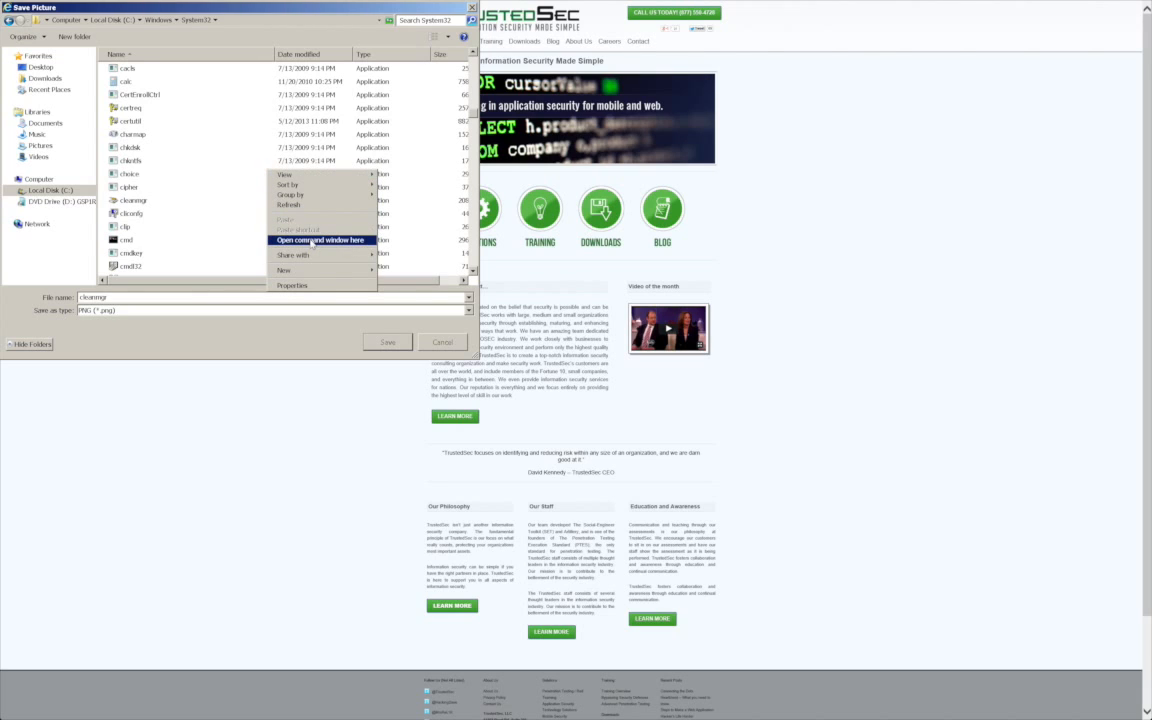
left_click(320, 240)
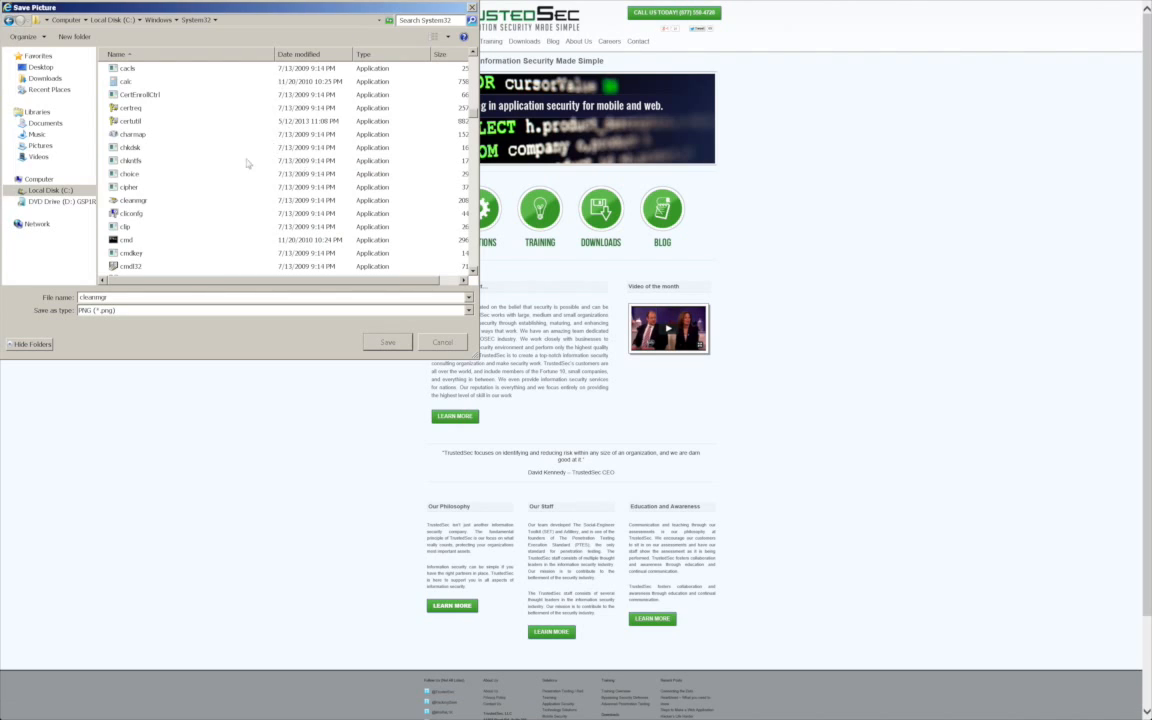
mouse_move(278, 132)
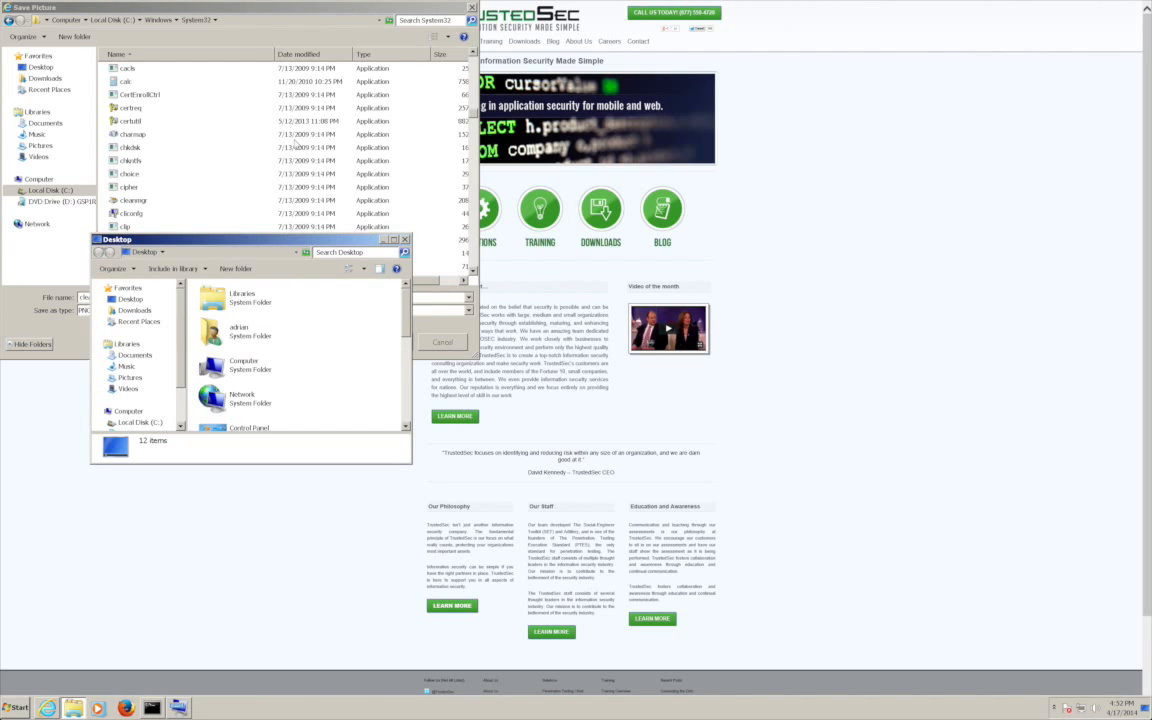
mouse_move(352, 340)
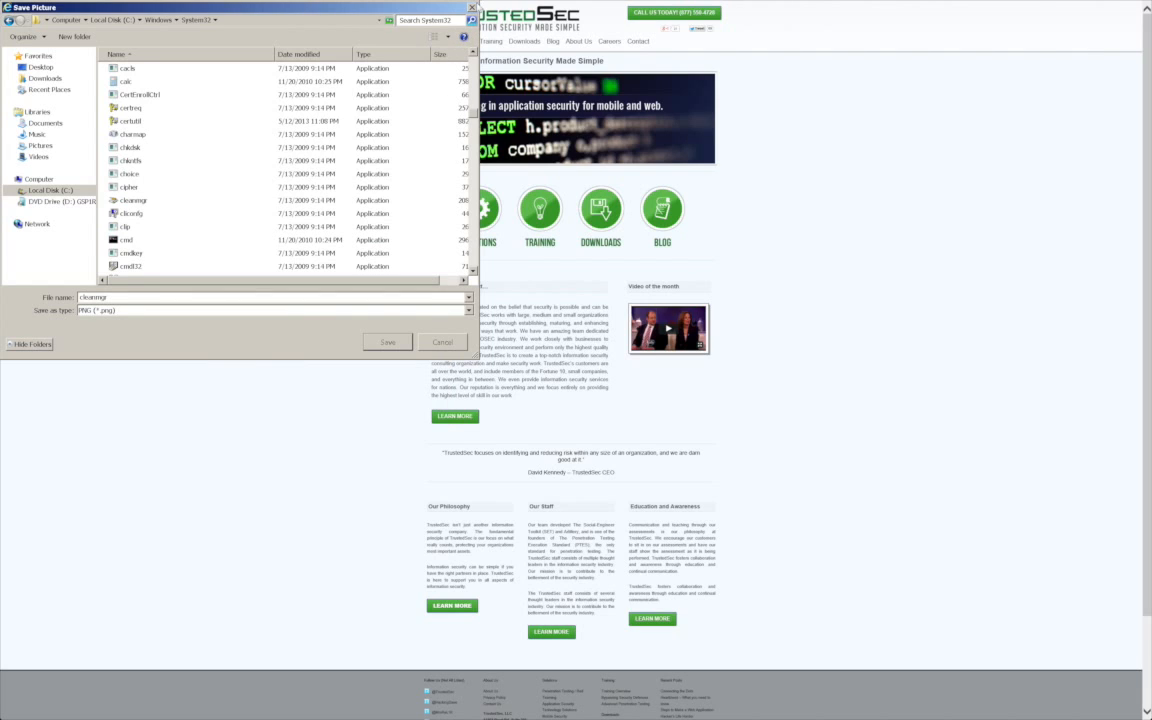
- Cancel the Save Picture dialog to return to the TrustedSec page
left_click(440, 342)
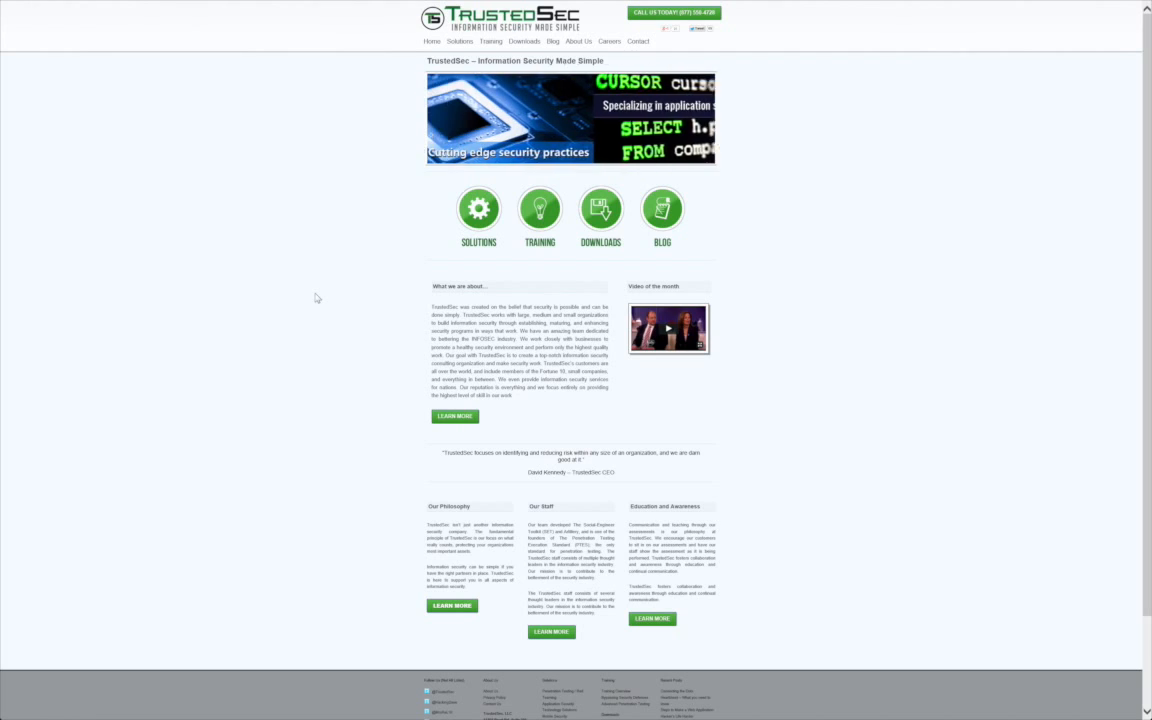
- Trigger the Sticky Keys prompt with Shift pressed five times
key("shift")
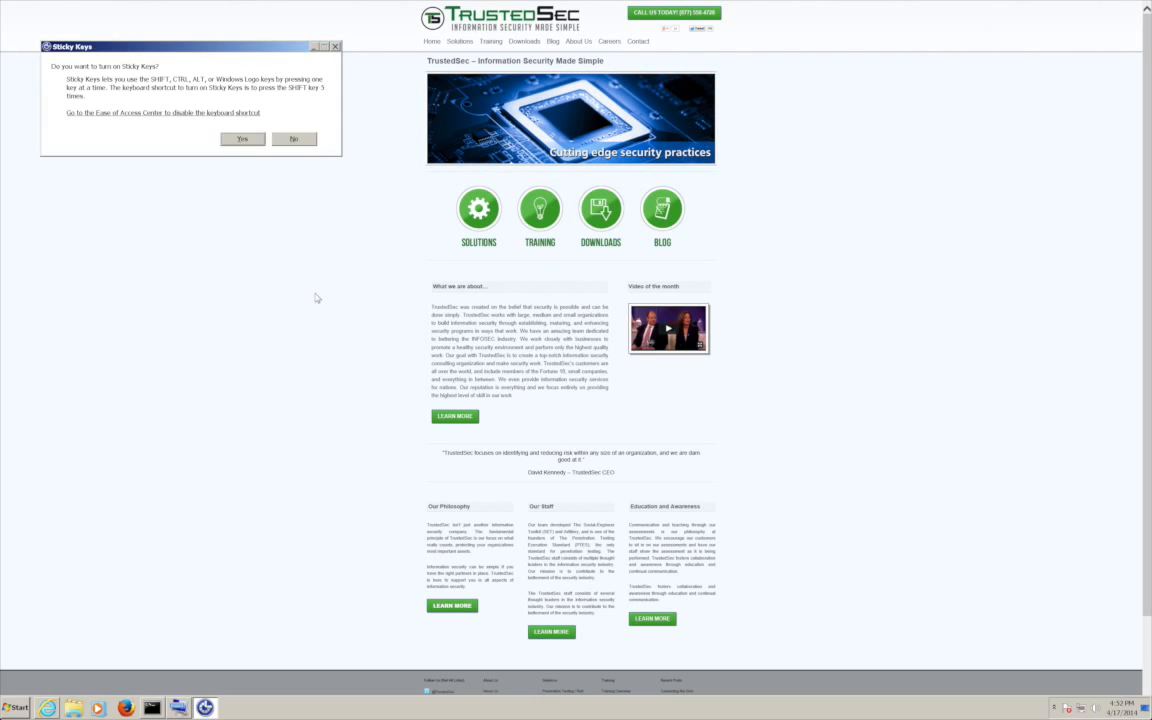
mouse_move(156, 124)
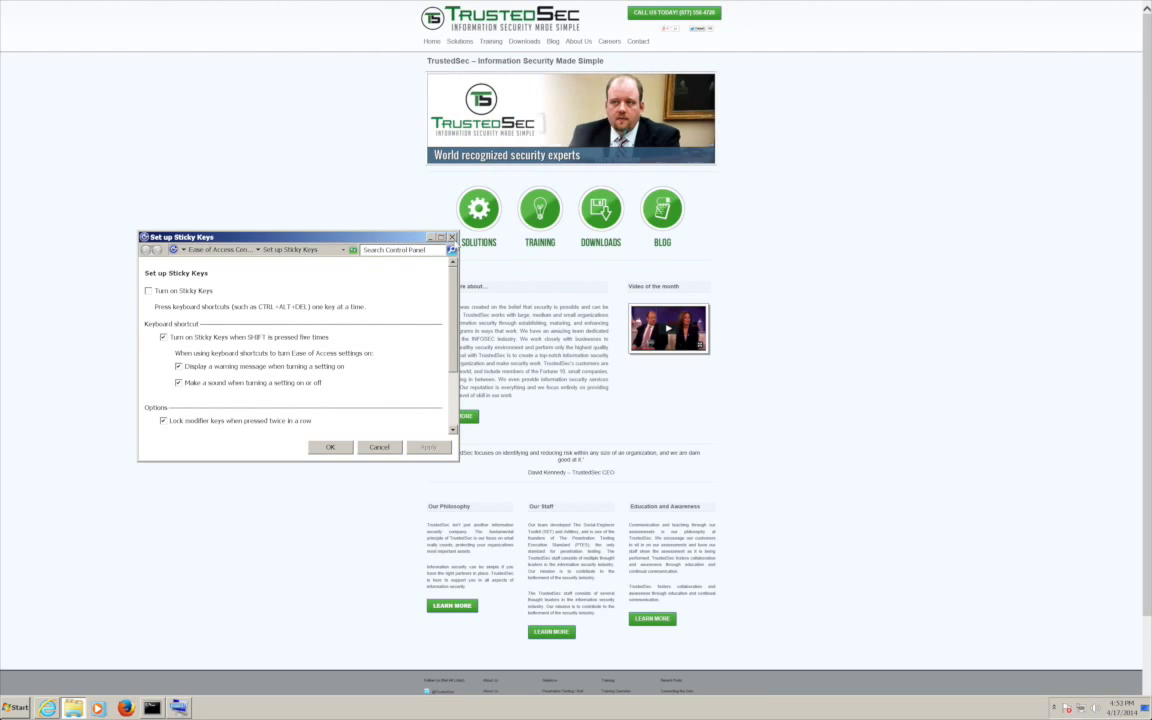
mouse_move(452, 248)
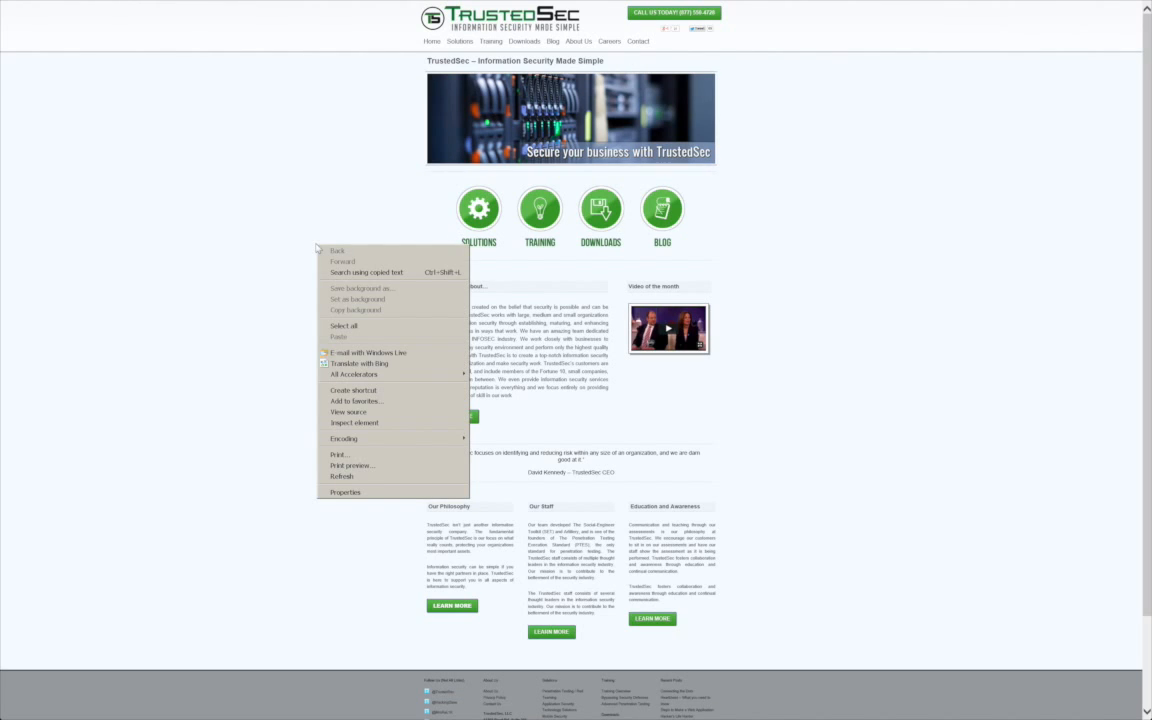
mouse_move(348, 412)
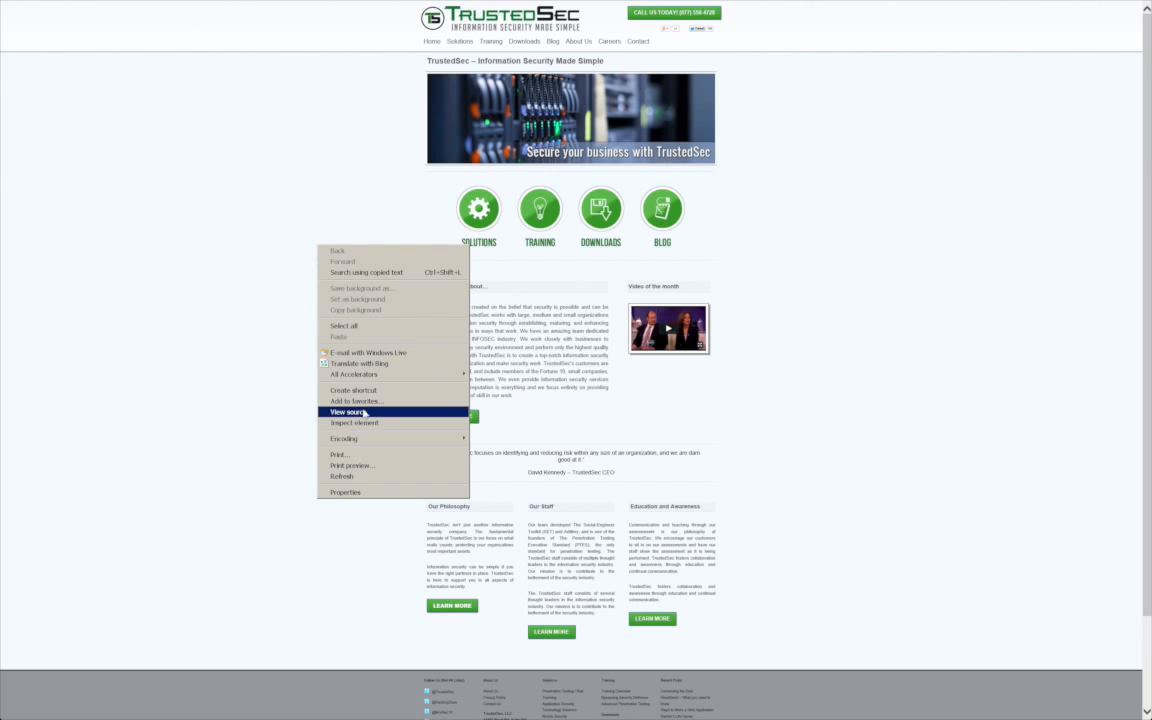
- View the page source, start File > Save from the source window, then cancel it
left_click(348, 412)
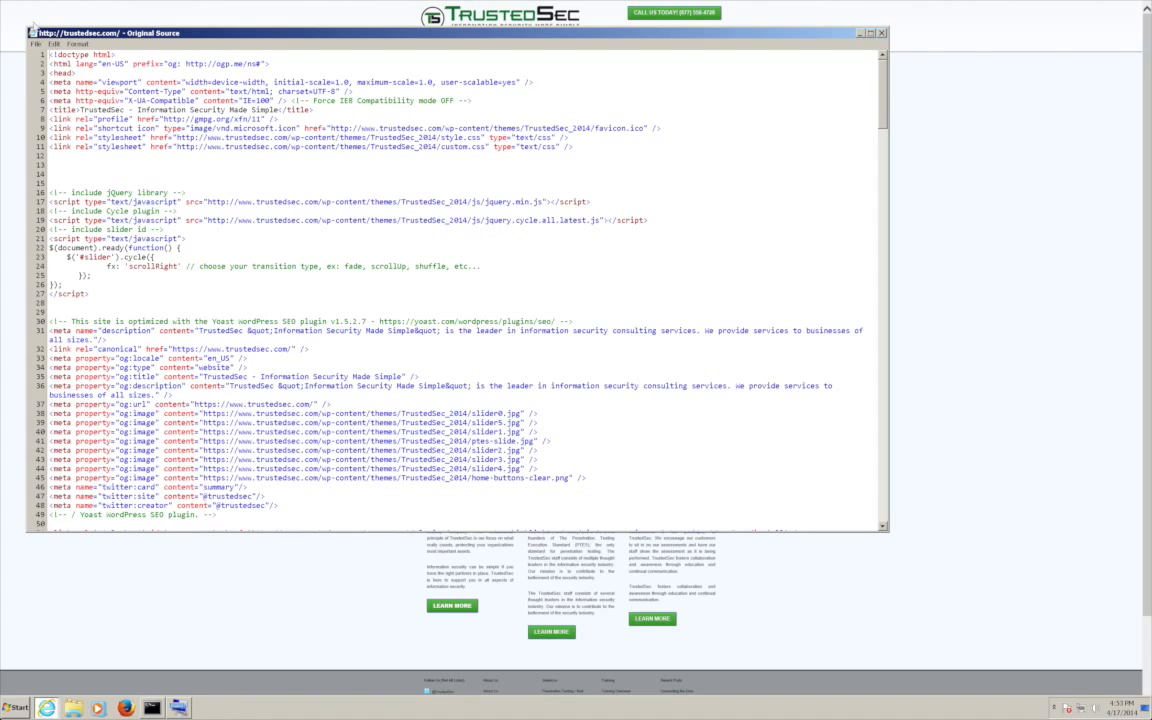
left_click(36, 44)
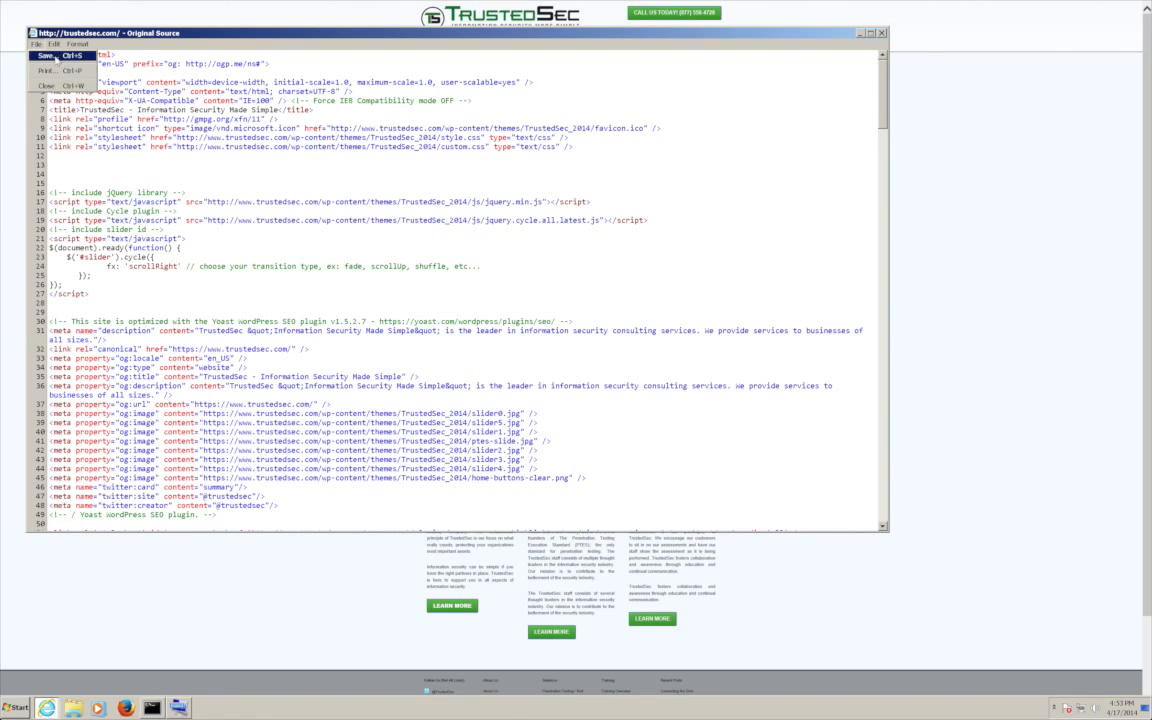
left_click(46, 56)
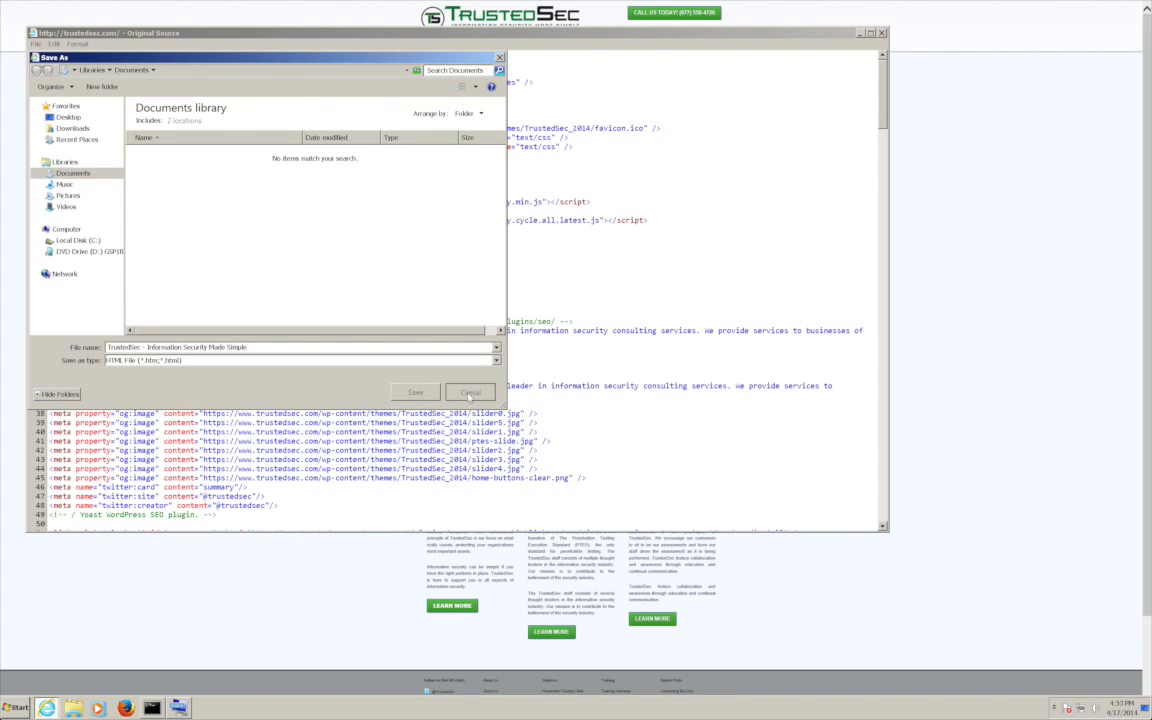
left_click(468, 392)
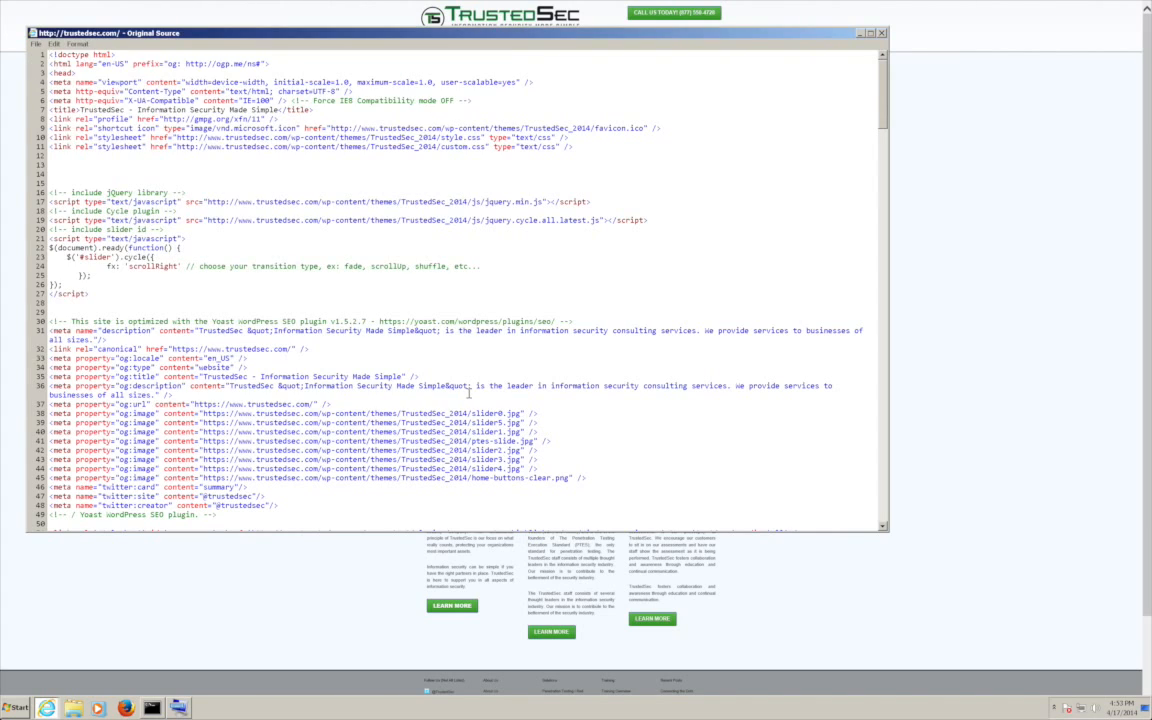